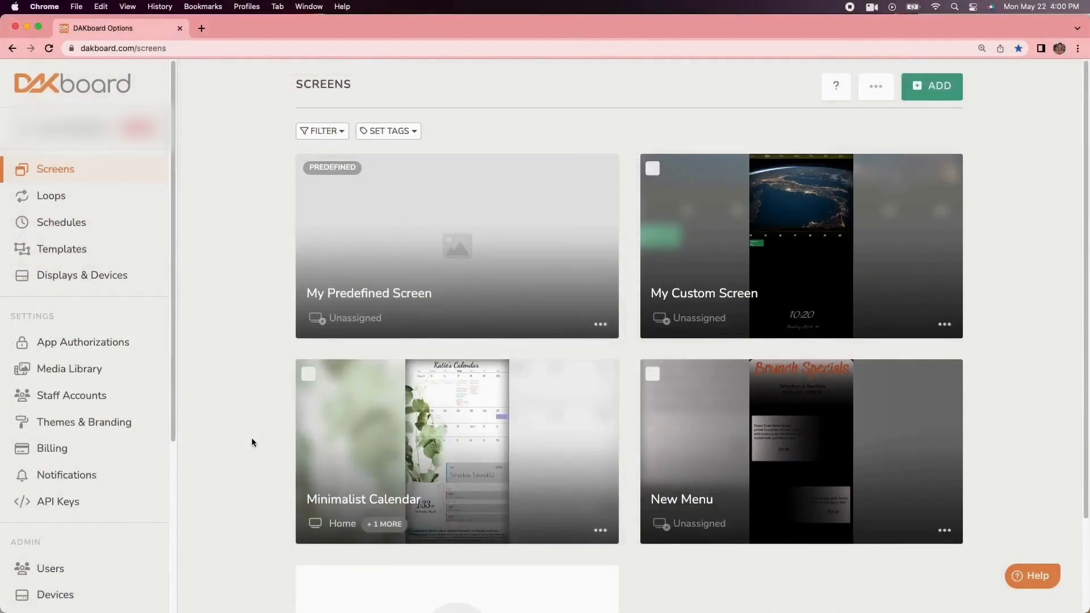
Show the Home display's device info with its URL, serial, IP addresses and DAKOS release.
{"action": "left_click", "coordinate": [81, 275]}
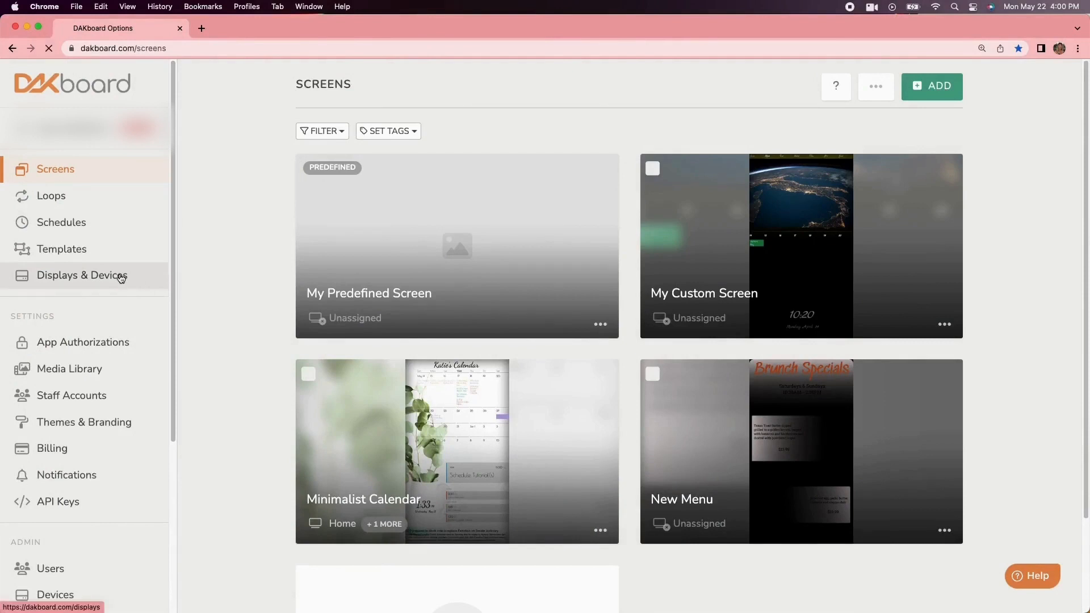
{"action": "left_click", "coordinate": [82, 275]}
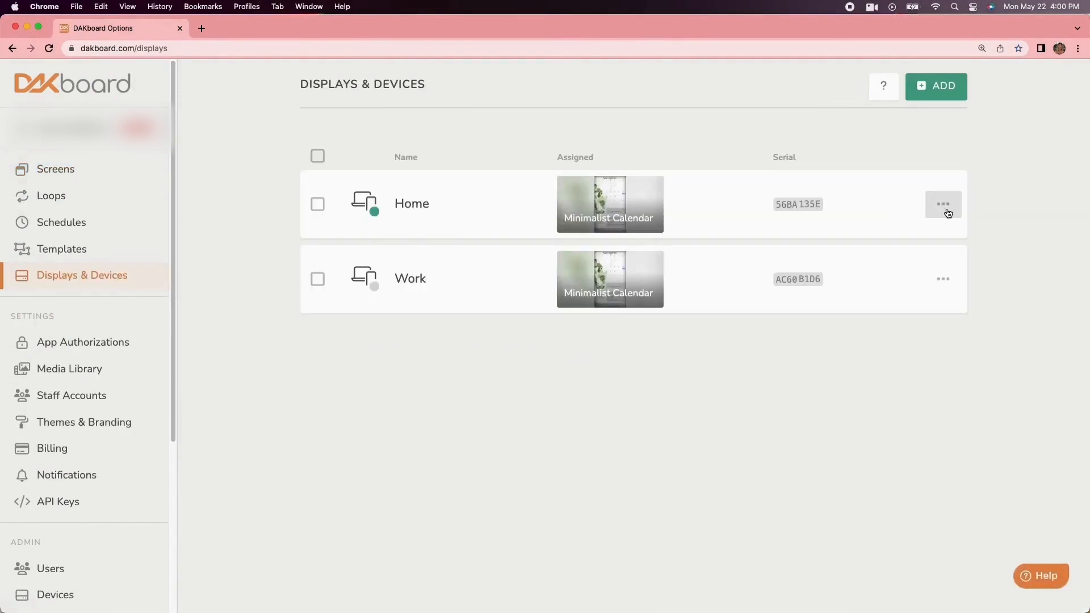
{"action": "left_click", "coordinate": [943, 204]}
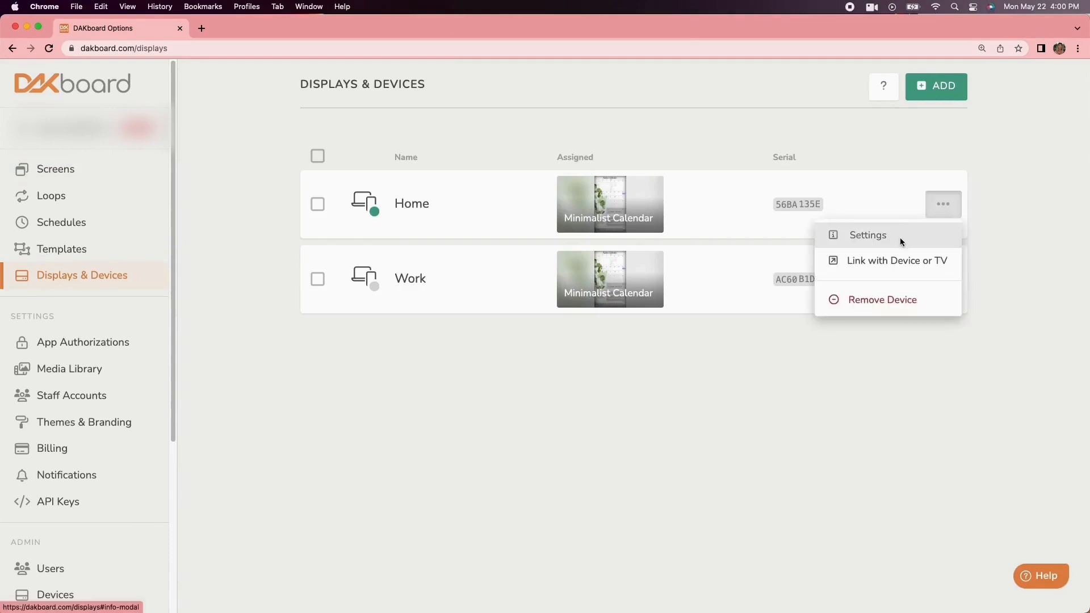
{"action": "left_click", "coordinate": [867, 235]}
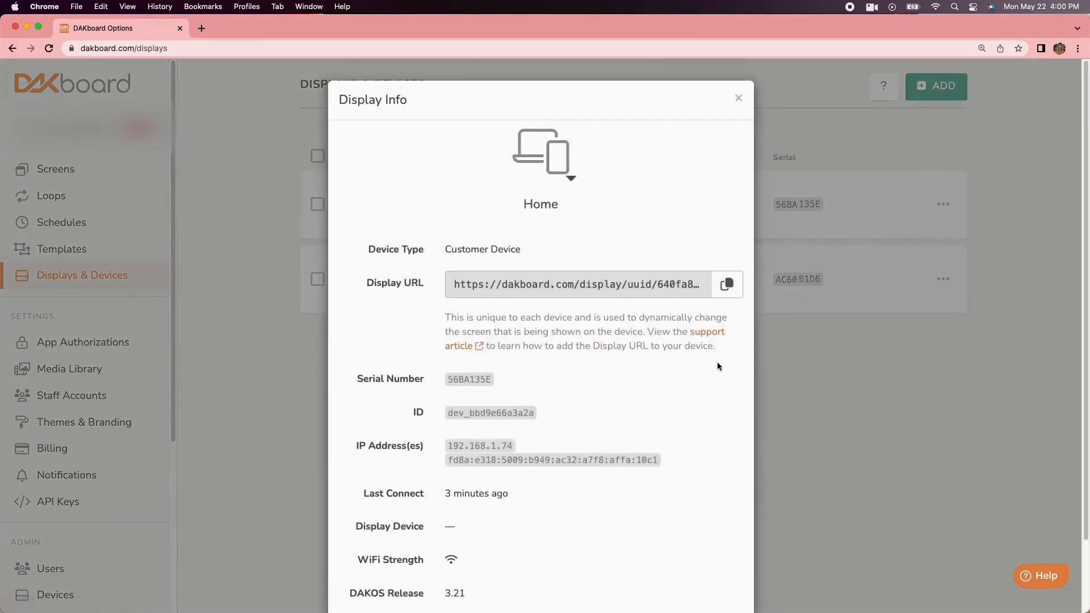
{"action": "scroll", "scroll_direction": "down", "scroll_amount": 3}
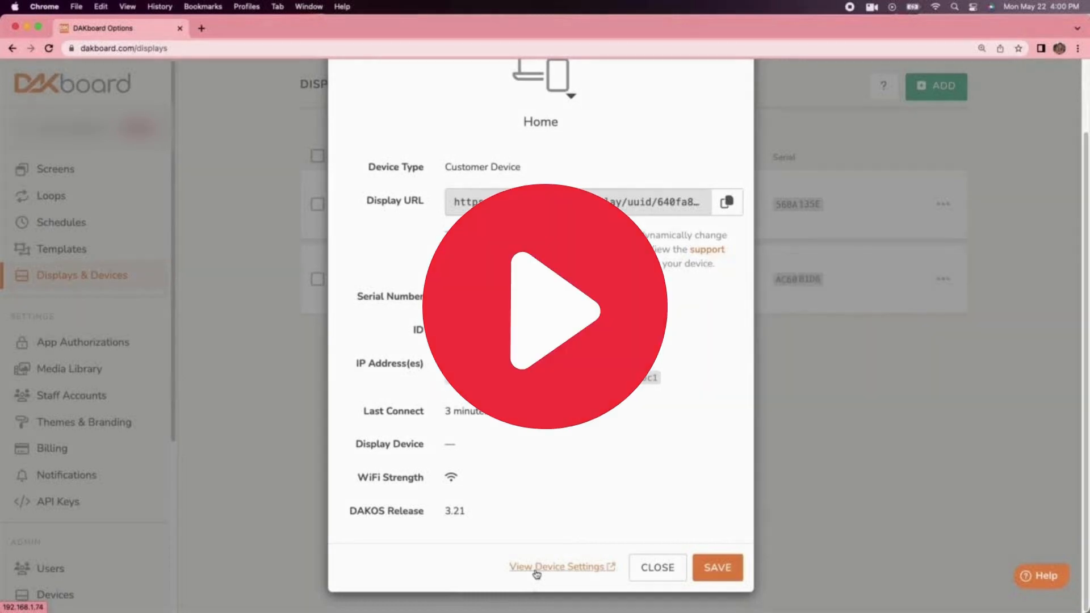
Set the device on/off schedule to weekdays only, on 6:00 AM, off 8:00 PM, and save with reboot.
{"action": "left_click", "coordinate": [558, 567]}
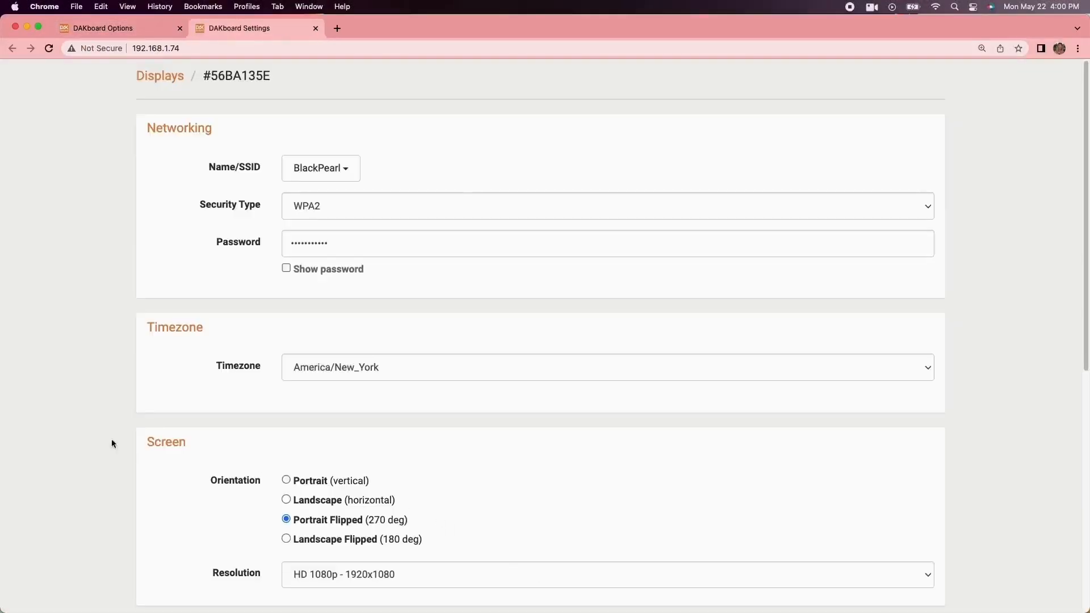
{"action": "scroll", "scroll_direction": "down", "scroll_amount": 3}
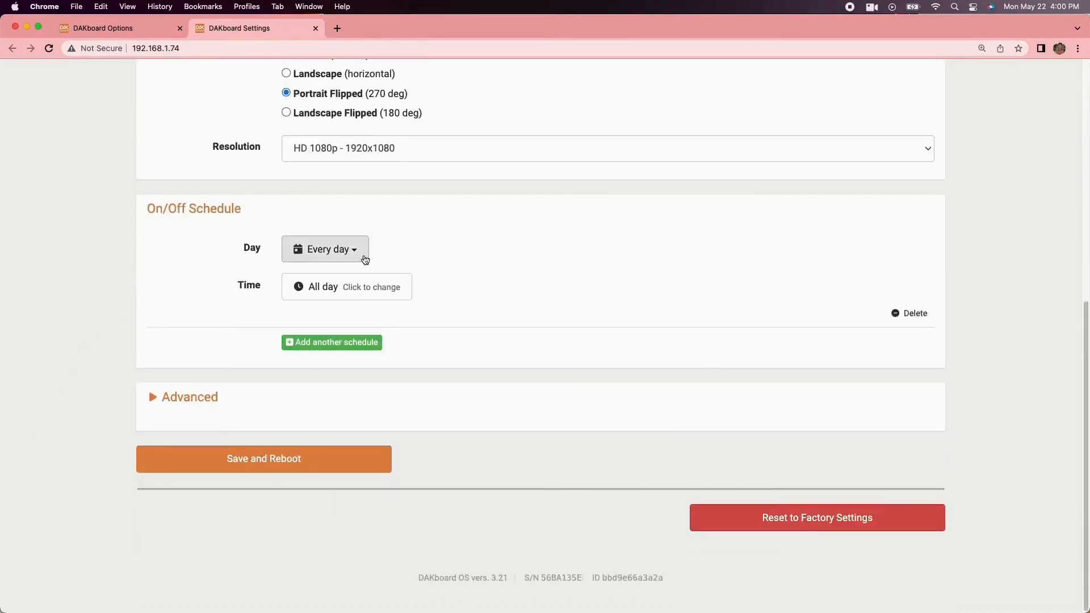
{"action": "left_click", "coordinate": [325, 249]}
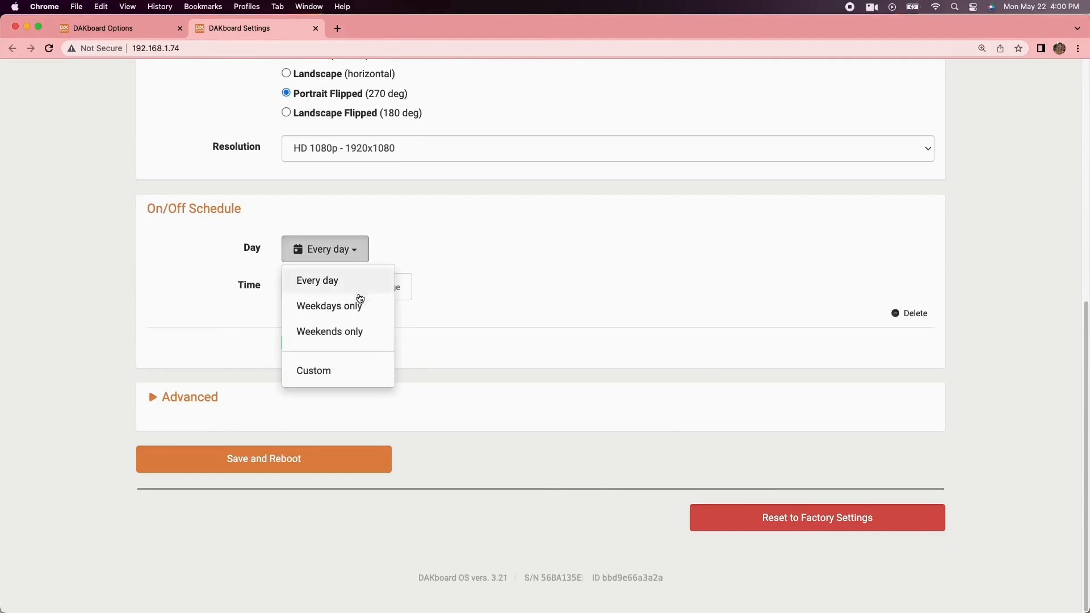
{"action": "left_click", "coordinate": [329, 306]}
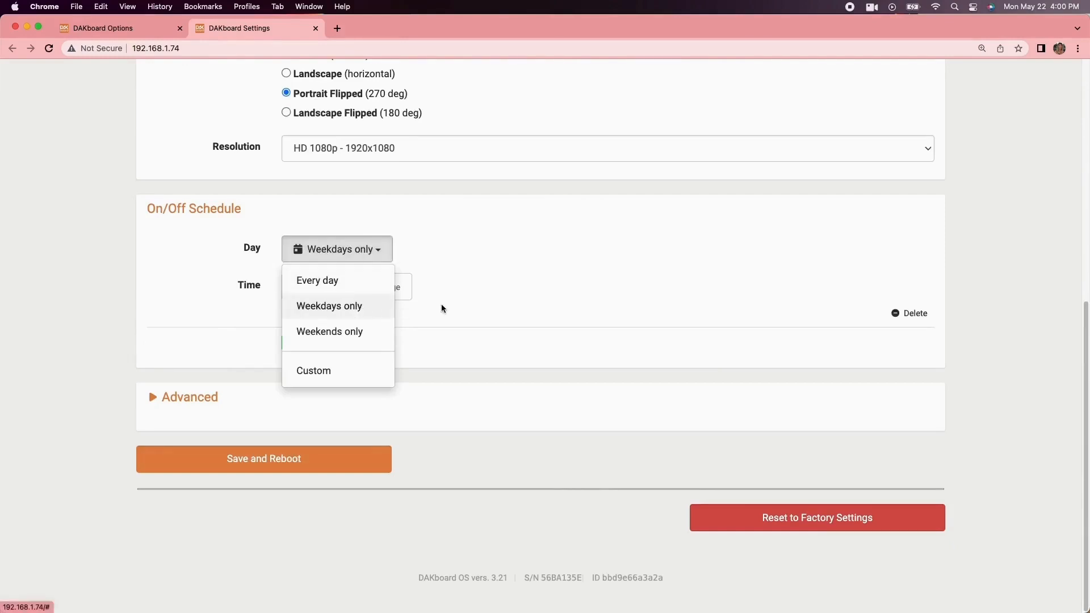
{"action": "left_click", "coordinate": [329, 306]}
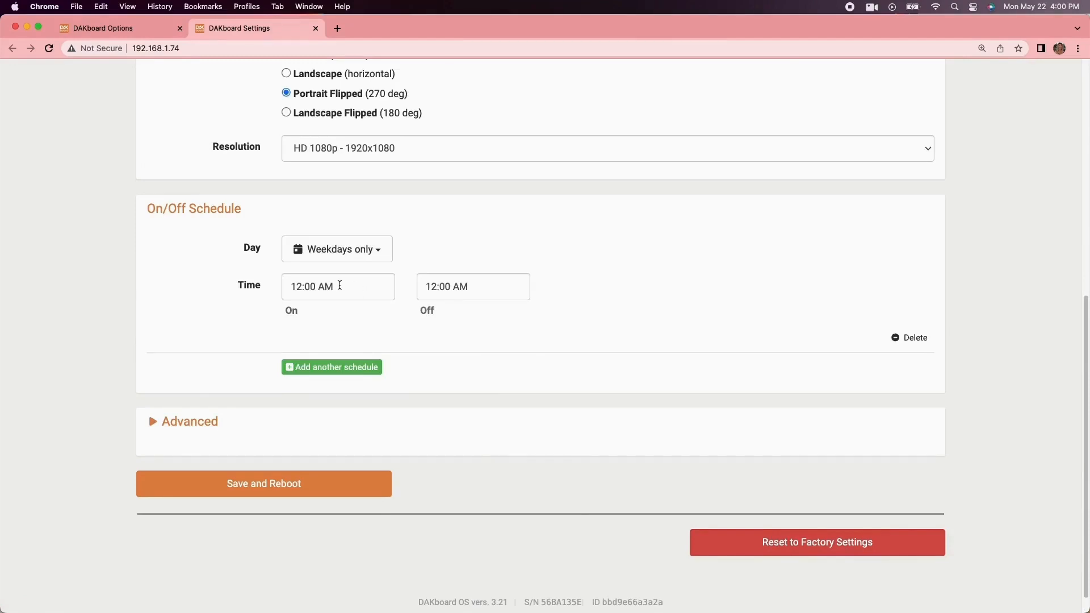
{"action": "left_click", "coordinate": [338, 286]}
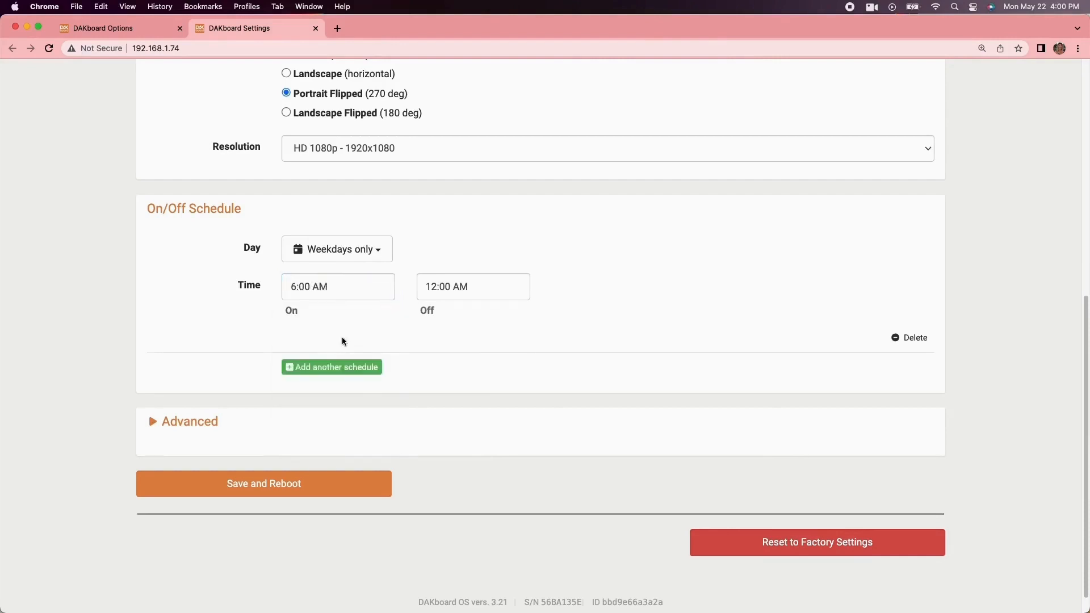
{"action": "left_click", "coordinate": [473, 286]}
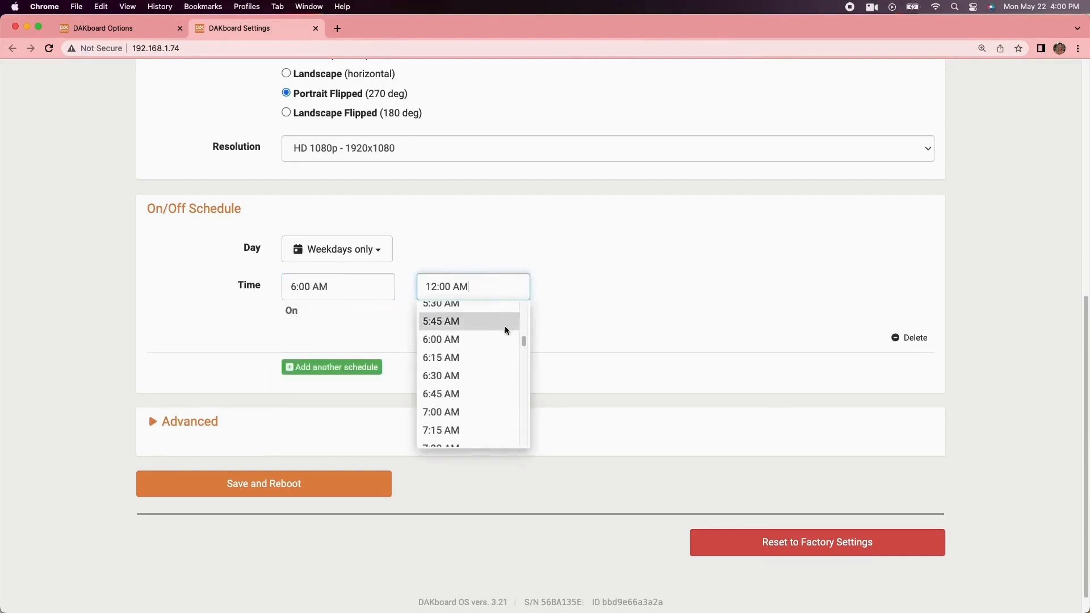
{"action": "scroll", "scroll_direction": "down", "scroll_amount": 3}
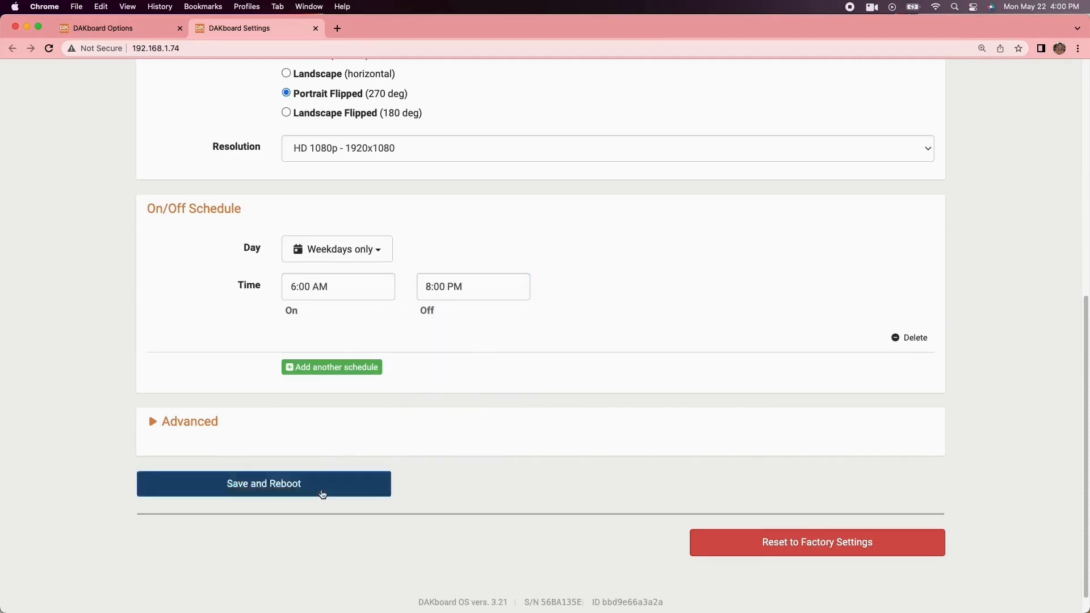
{"action": "left_click", "coordinate": [263, 484]}
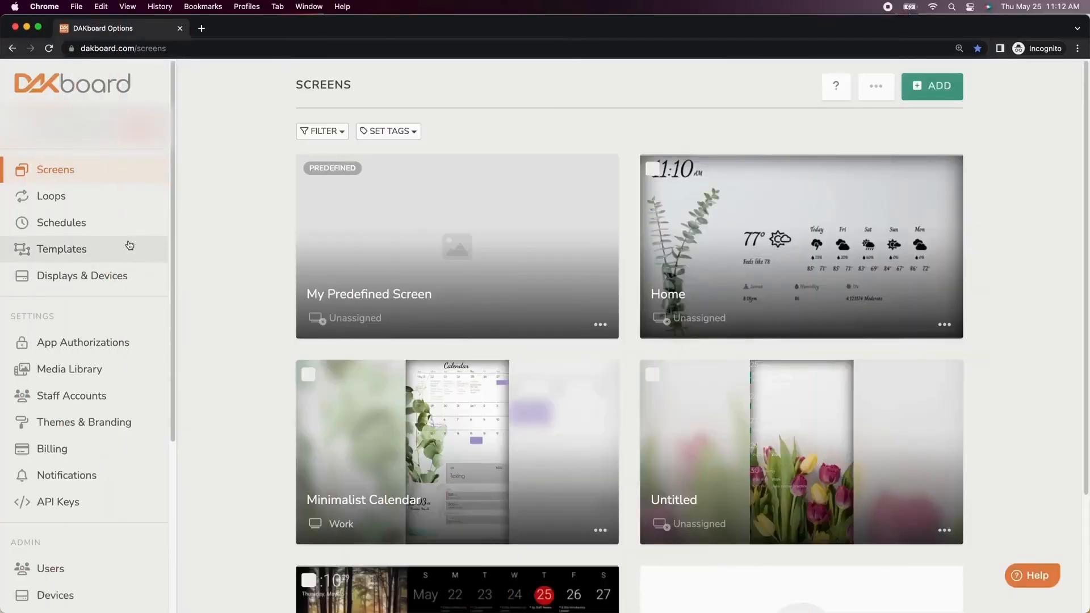
Create the WFH schedule with Home and Work weekday entries (Work 9 AM–5 PM, Home 5–9 PM) and save it.
{"action": "left_click", "coordinate": [61, 223]}
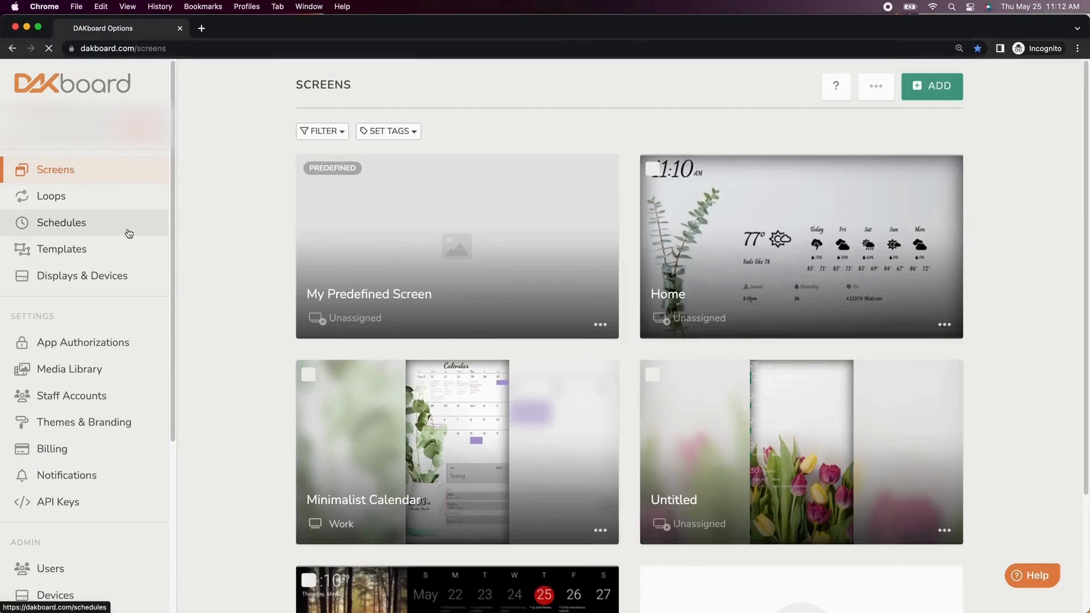
{"action": "left_click", "coordinate": [61, 222]}
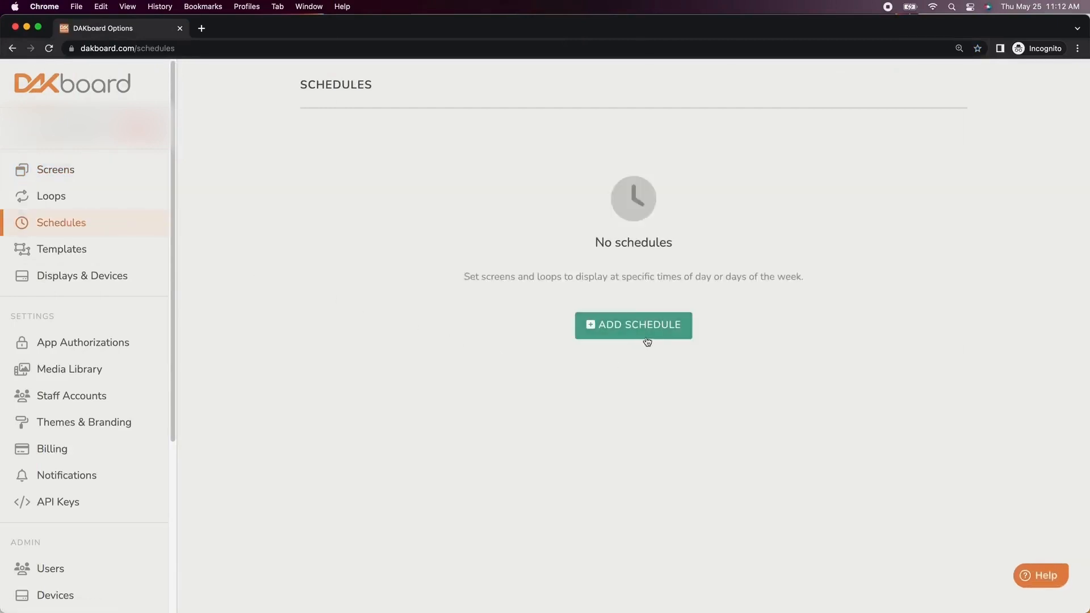
{"action": "mouse_move", "coordinate": [634, 324]}
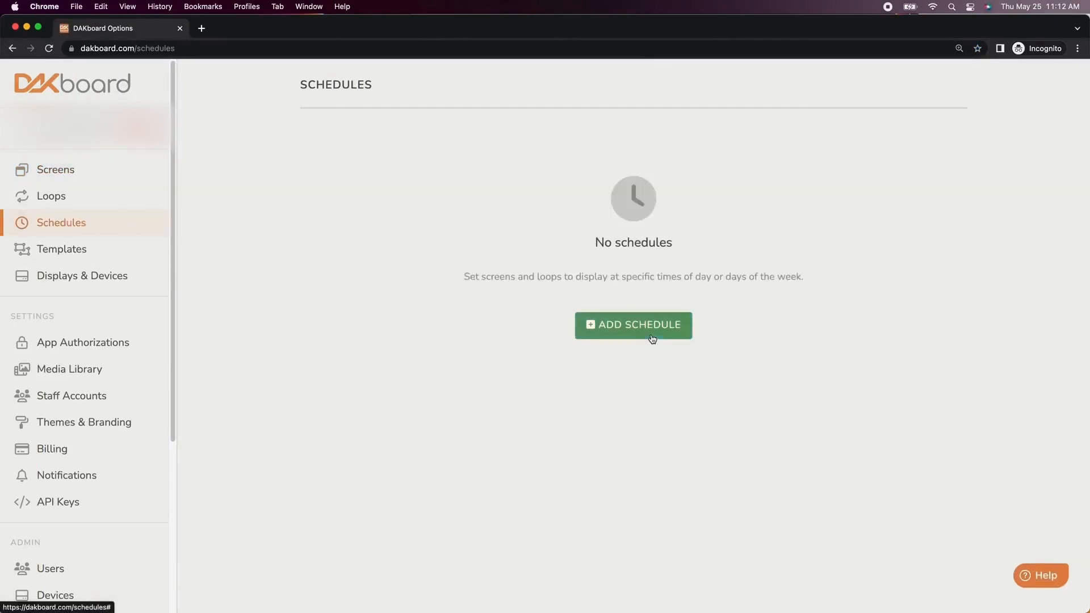
{"action": "left_click", "coordinate": [633, 325]}
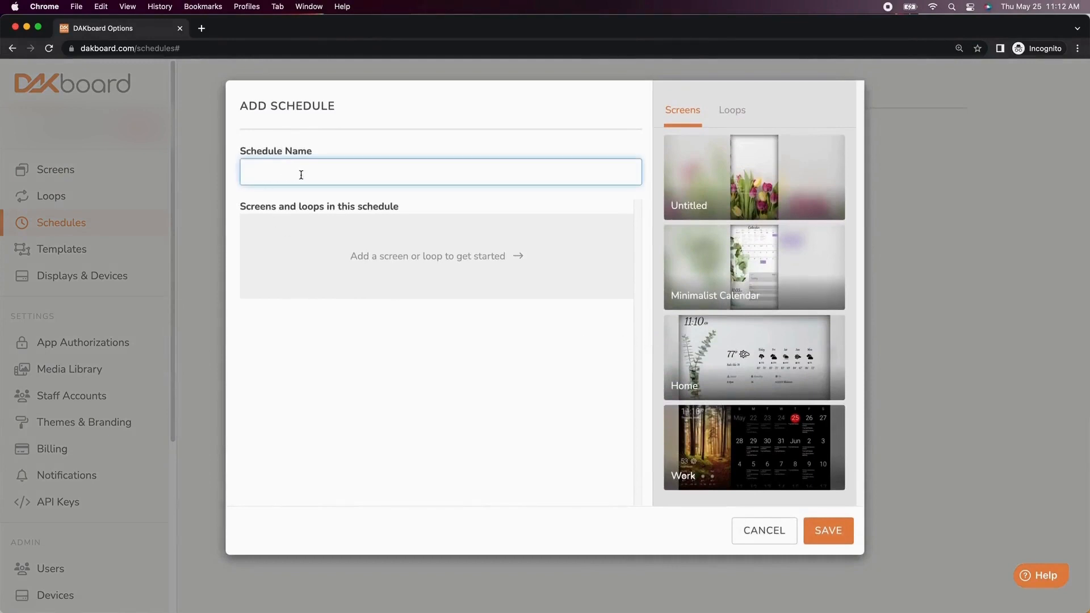
{"action": "type", "text": "WFH"}
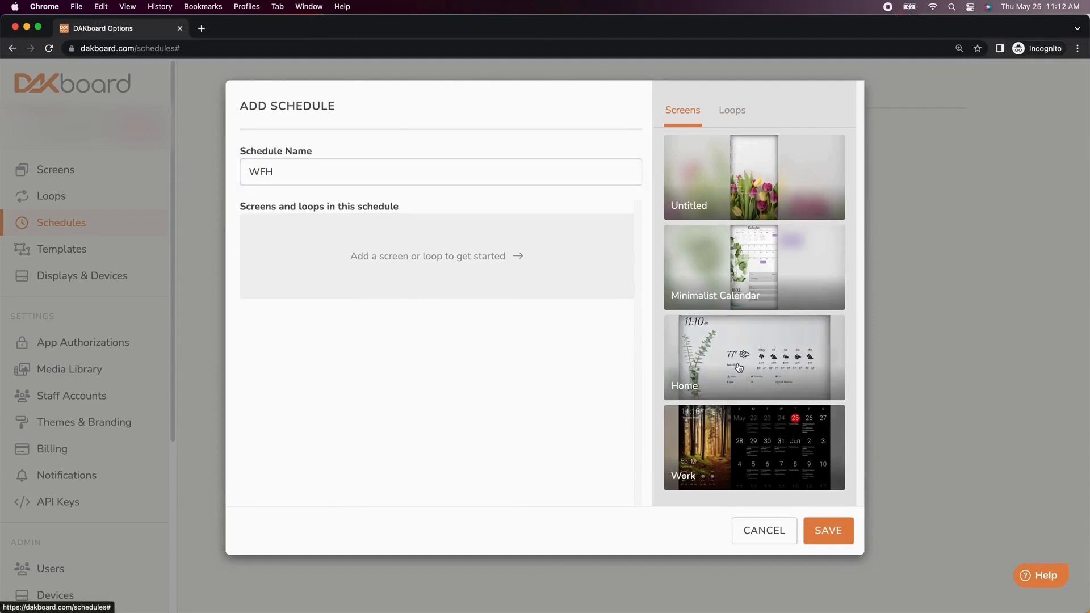
{"action": "left_click", "coordinate": [753, 358]}
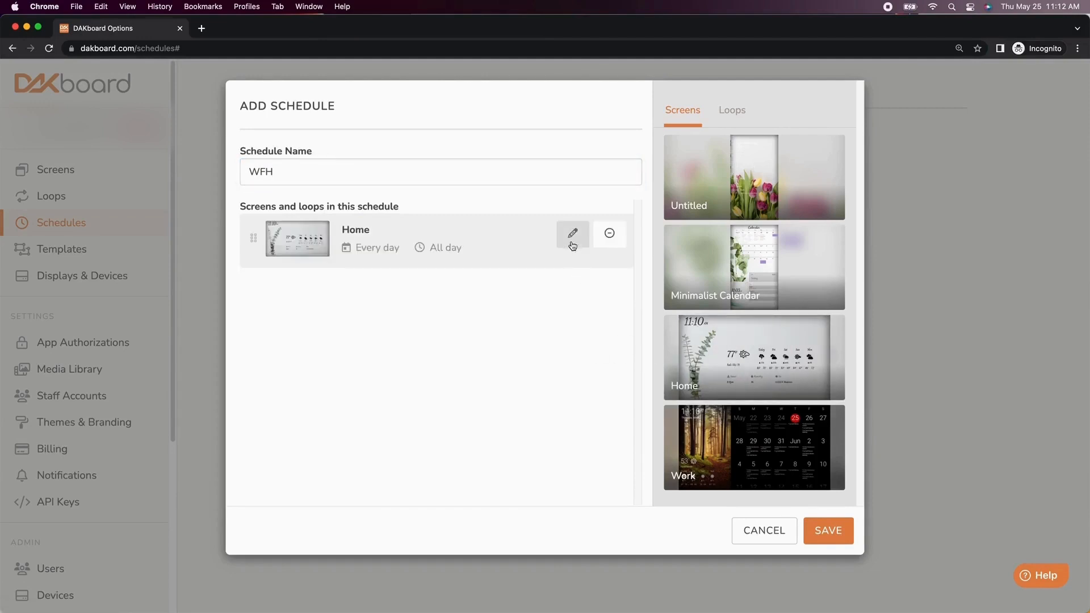
{"action": "left_click", "coordinate": [572, 233]}
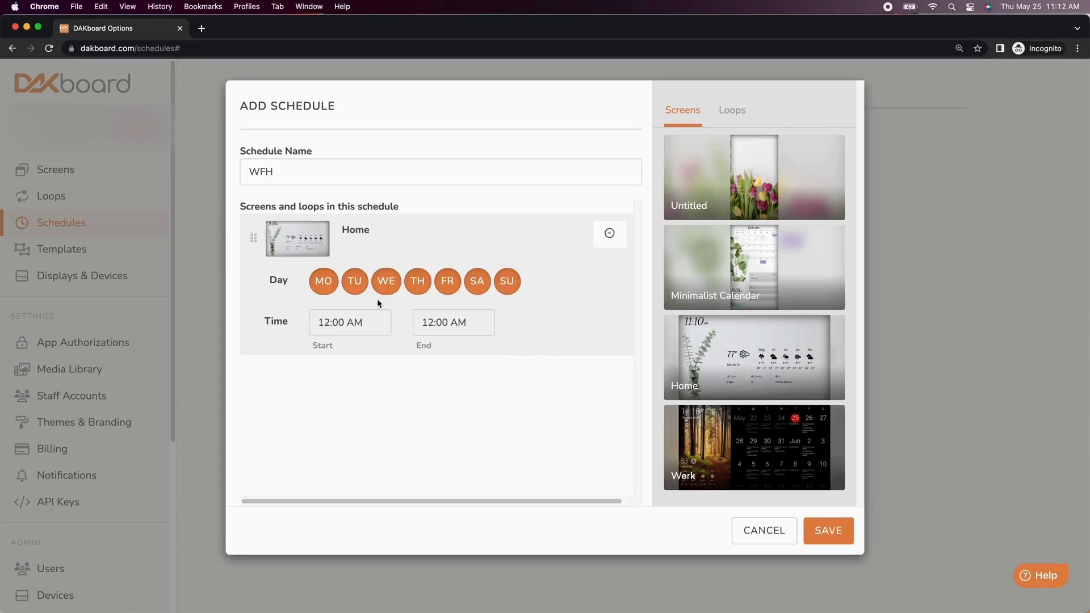
{"action": "left_click", "coordinate": [476, 282]}
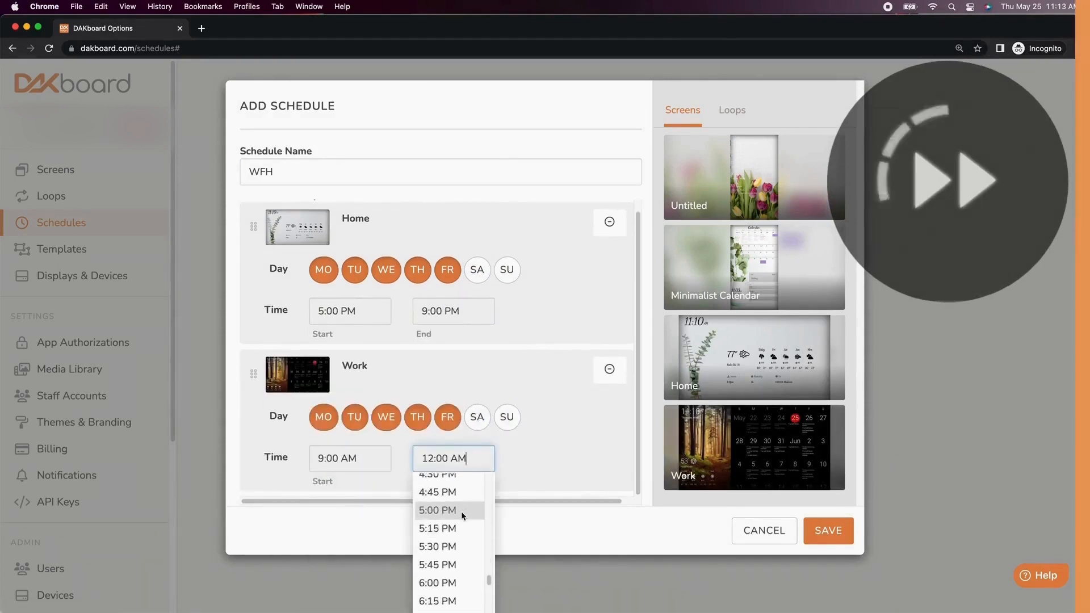
{"action": "left_click", "coordinate": [826, 530]}
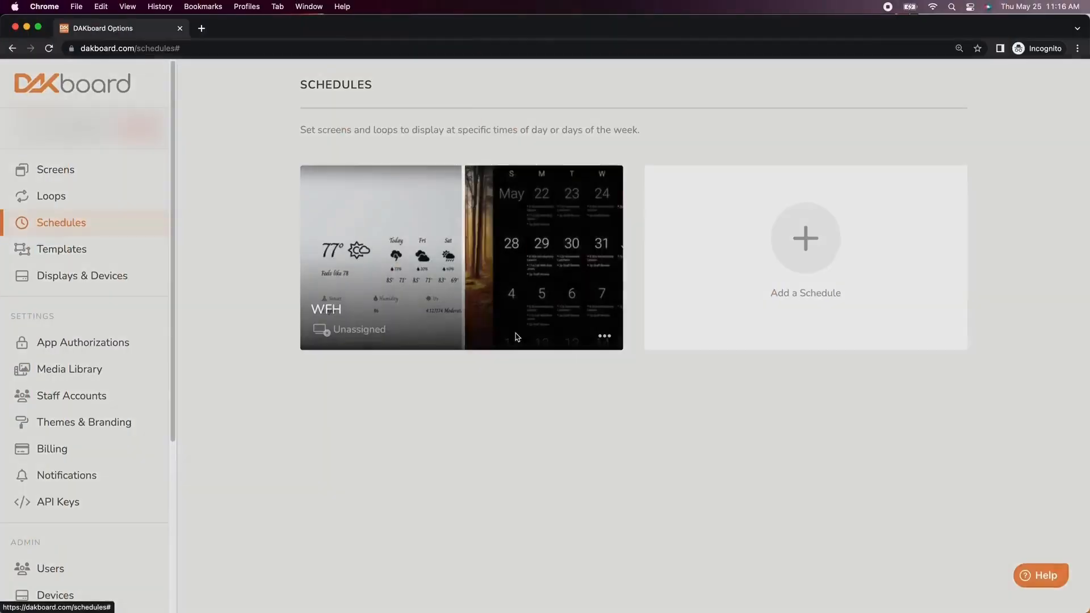
Add a weekend Home entry from 8:30 AM to the WFH schedule and save it.
{"action": "left_click", "coordinate": [381, 257]}
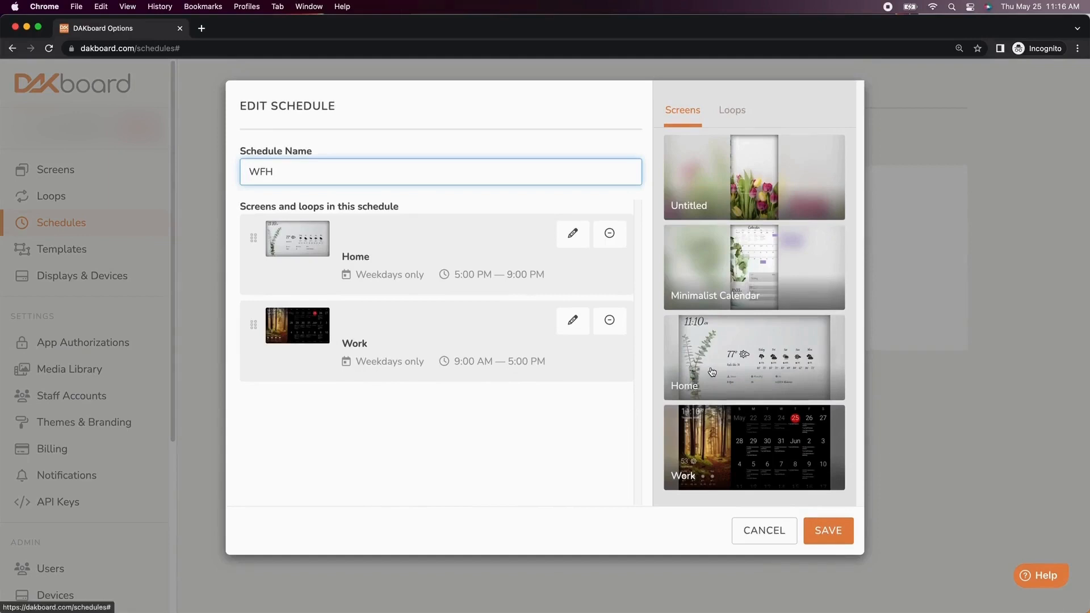
{"action": "left_click", "coordinate": [753, 357]}
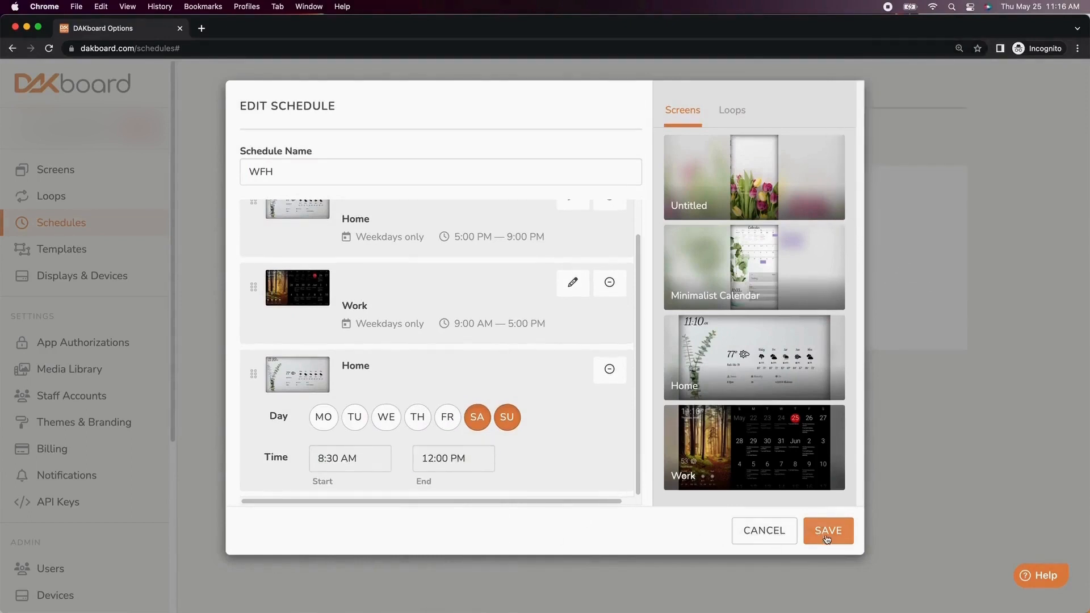
{"action": "left_click", "coordinate": [827, 530]}
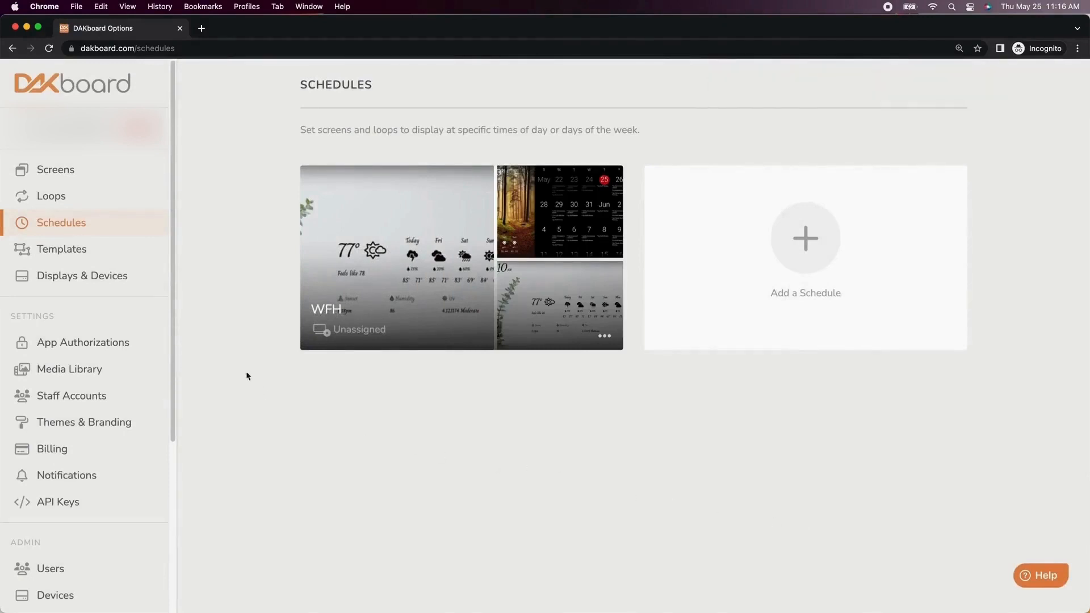
Assign the WFH schedule to the Home display in Displays & Devices.
{"action": "left_click", "coordinate": [82, 276]}
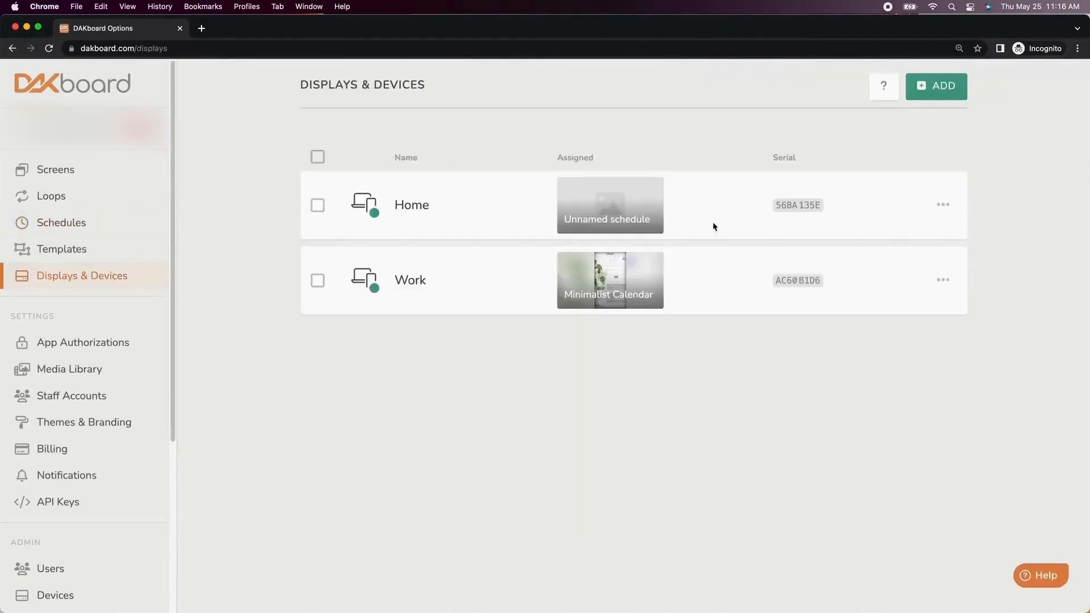
{"action": "left_click", "coordinate": [610, 204]}
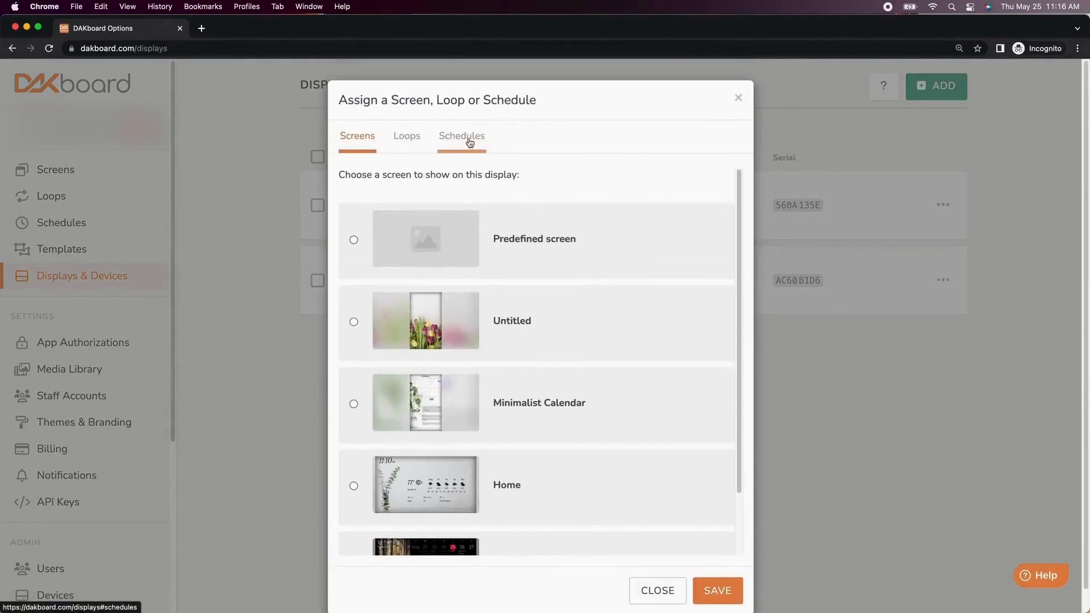
{"action": "left_click", "coordinate": [462, 135]}
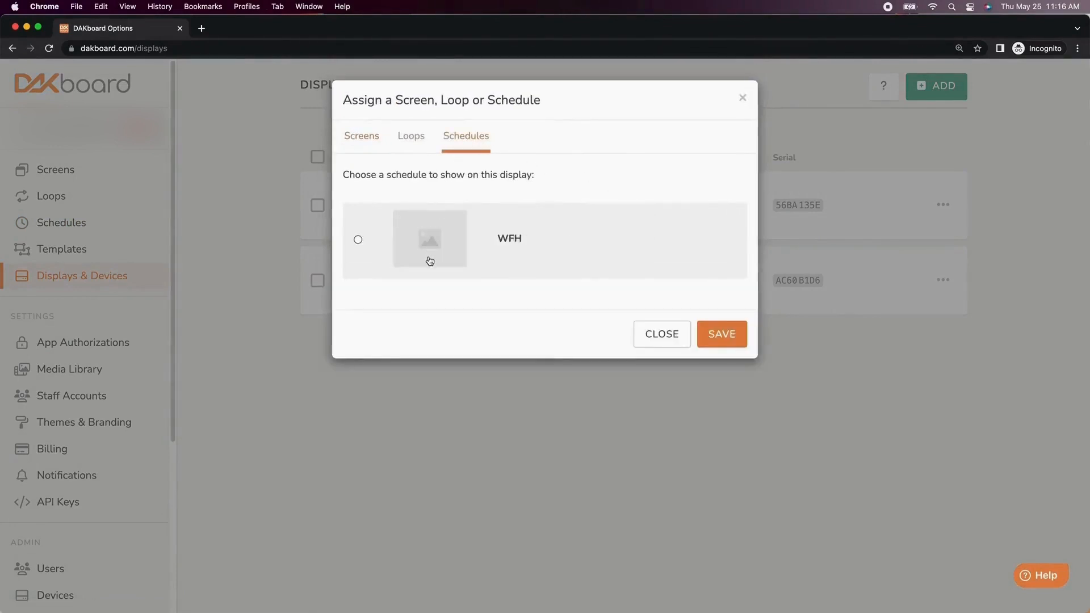
{"action": "left_click", "coordinate": [358, 240]}
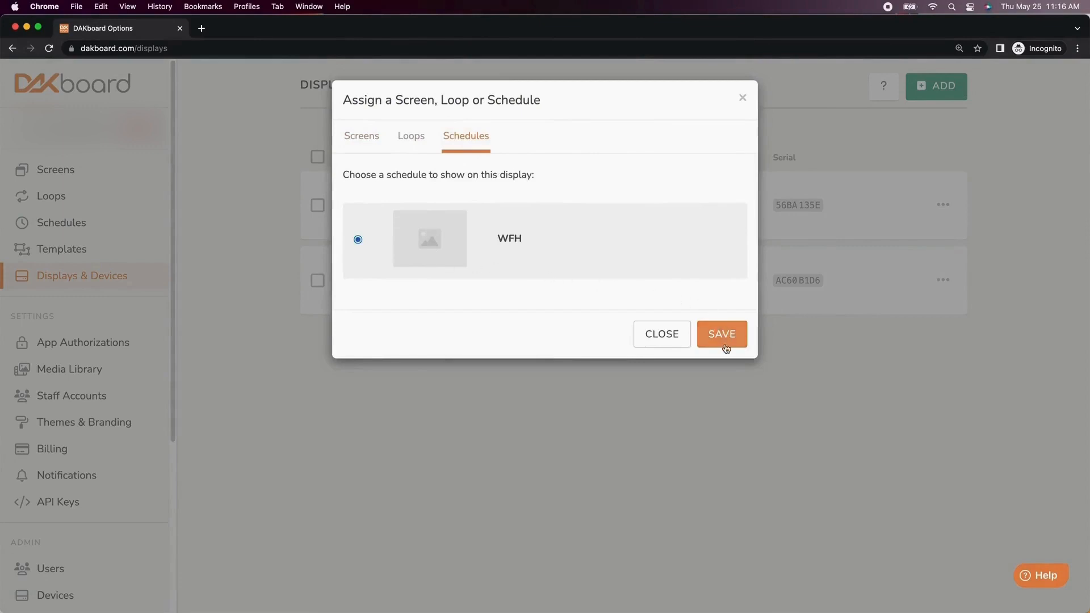
{"action": "left_click", "coordinate": [721, 334]}
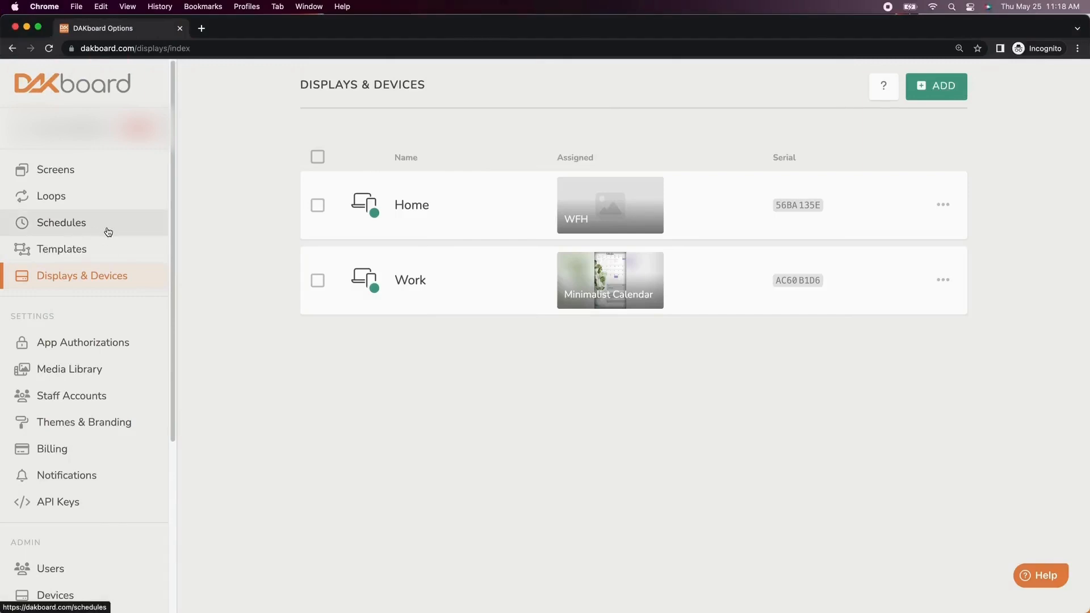
Delete the WFH schedule, leaving the Schedules list empty, and go to Loops.
{"action": "left_click", "coordinate": [61, 222]}
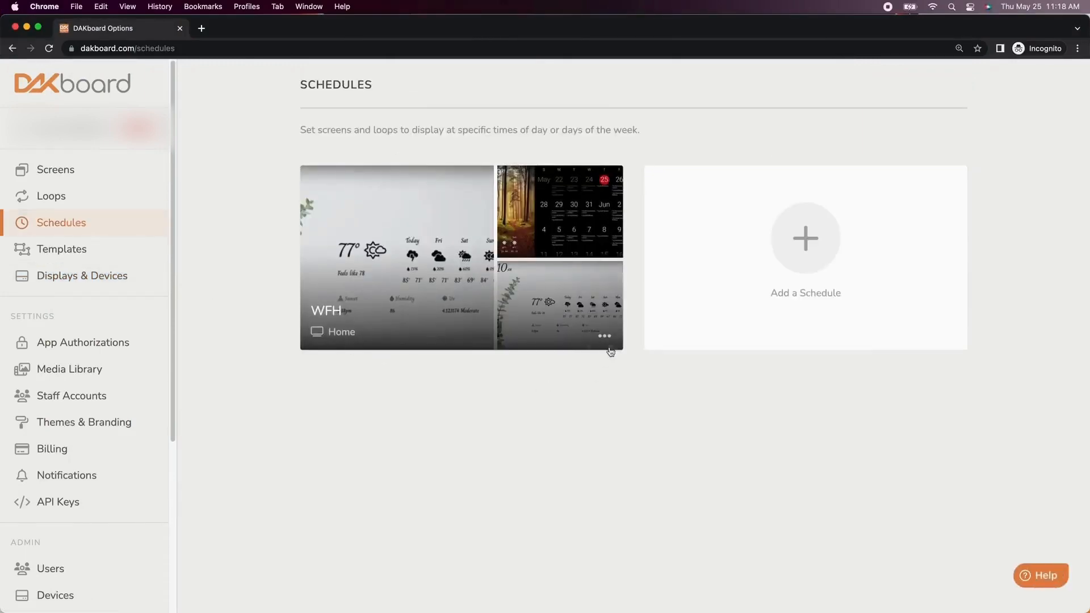
{"action": "left_click", "coordinate": [604, 337]}
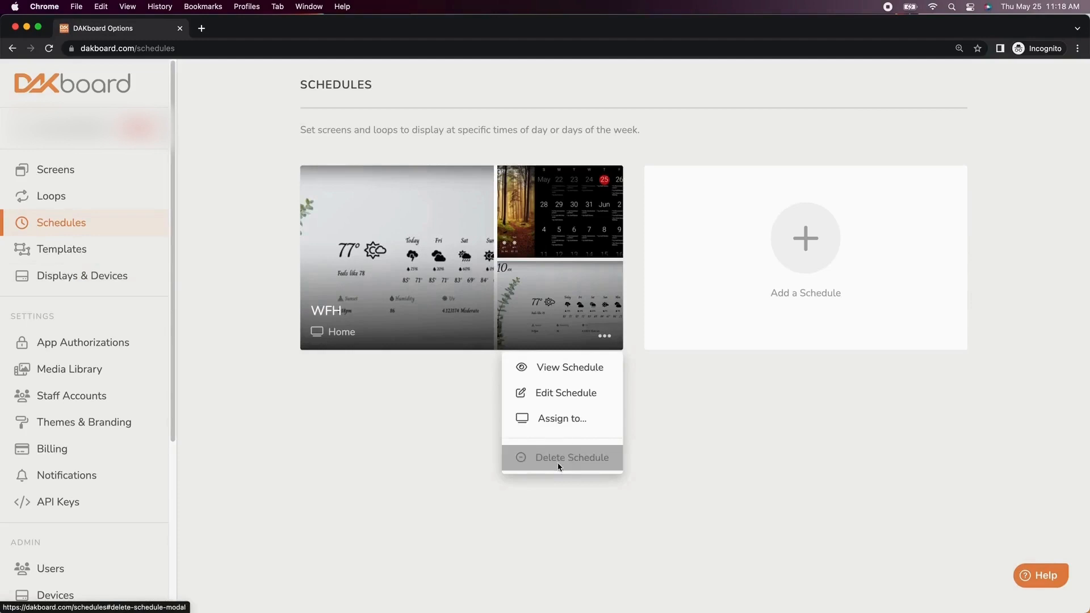
{"action": "left_click", "coordinate": [572, 458]}
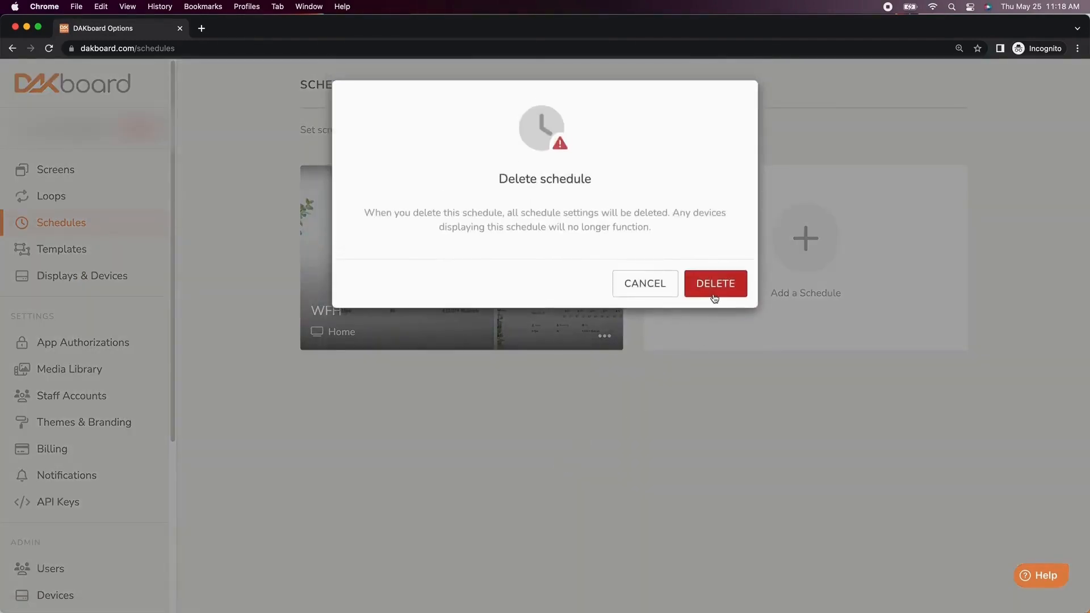
{"action": "left_click", "coordinate": [715, 282]}
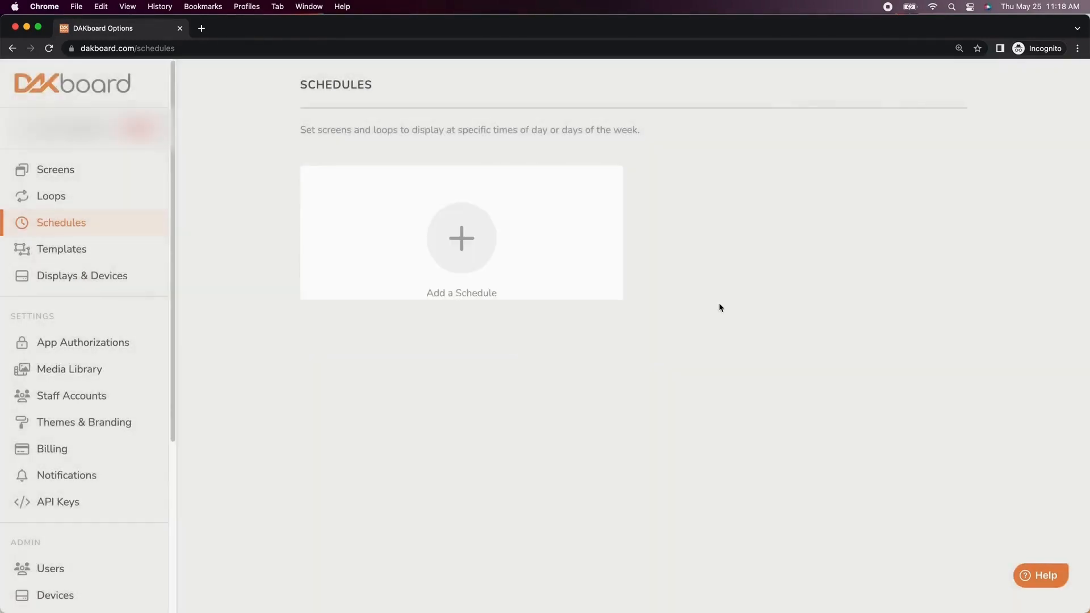
{"action": "left_click", "coordinate": [51, 195]}
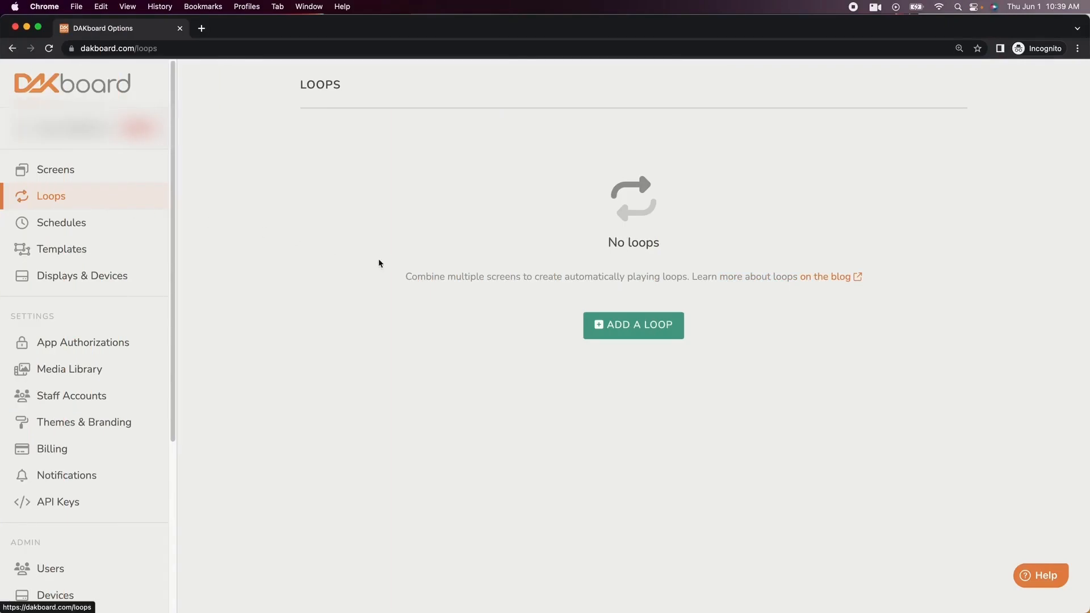
Create Loop1 with slow transitions cycling Home and Work, showing Home for 5 minutes.
{"action": "left_click", "coordinate": [632, 324]}
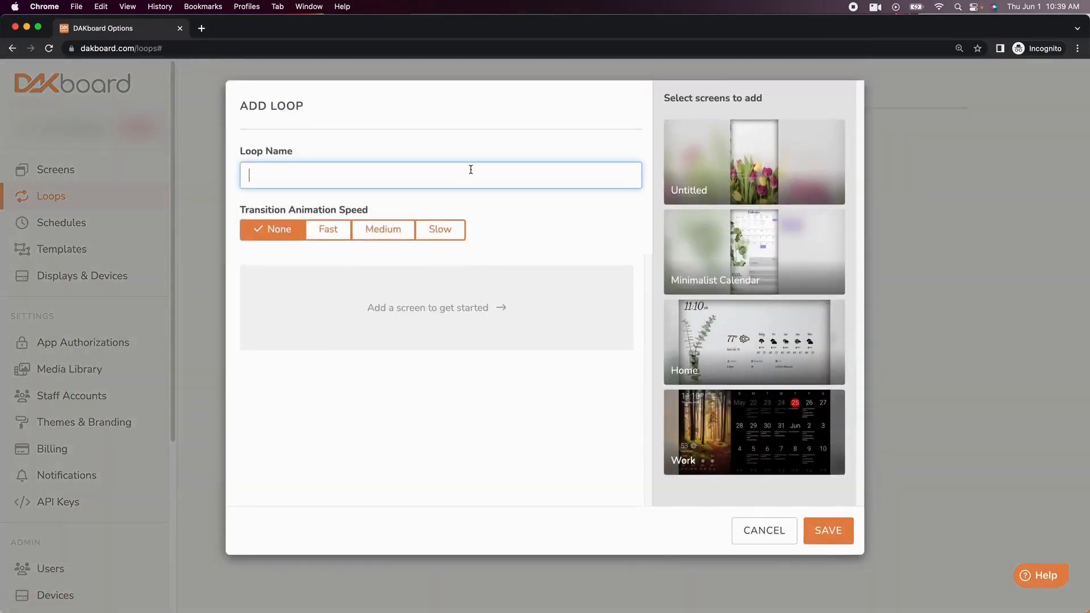
{"action": "type", "text": "Loop1"}
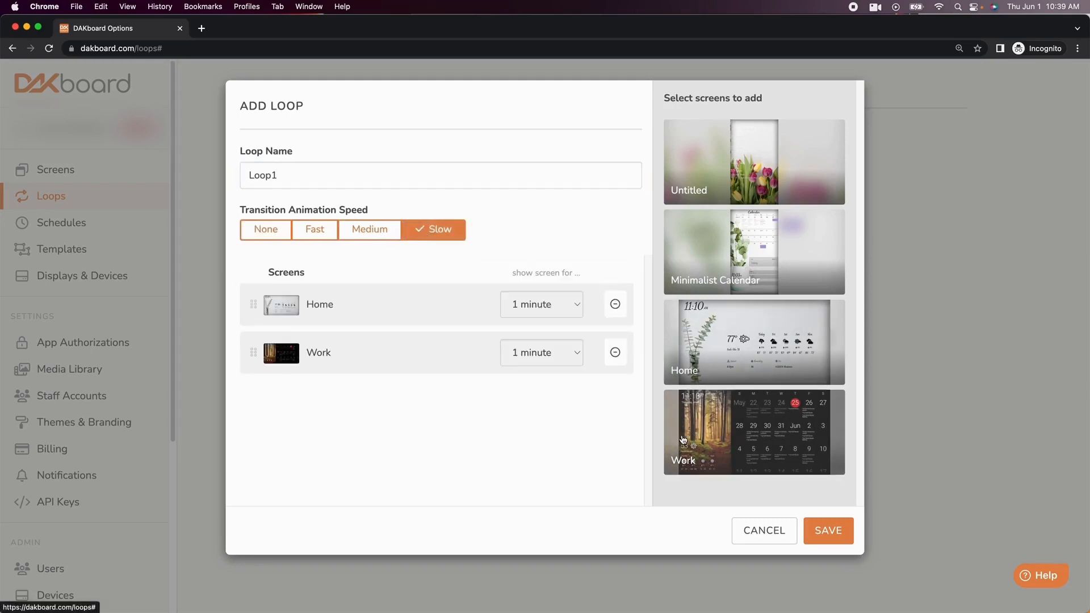
{"action": "left_click", "coordinate": [541, 304]}
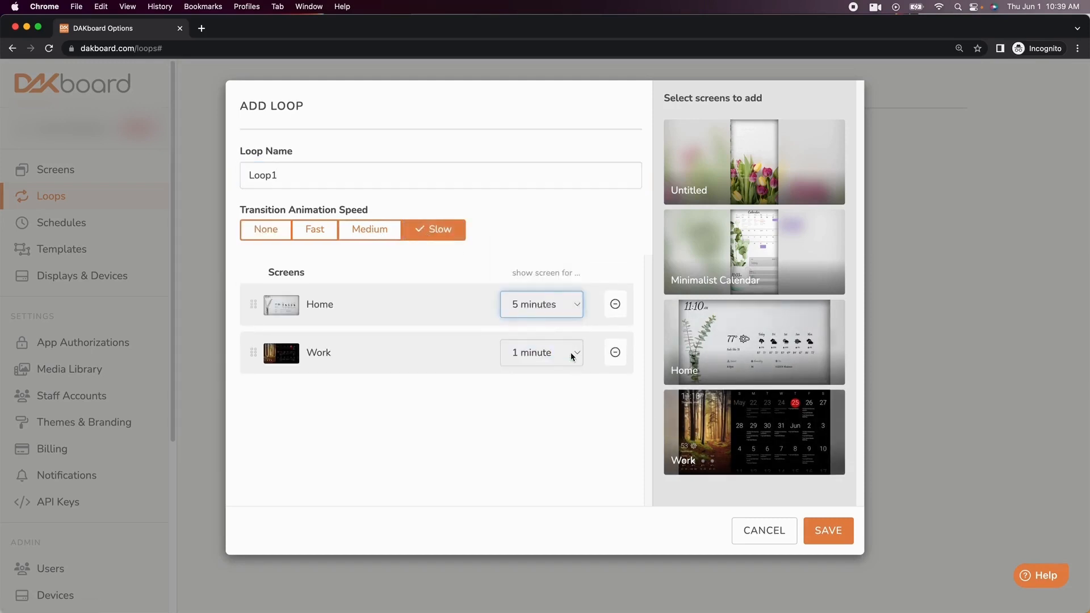
{"action": "left_click", "coordinate": [828, 531]}
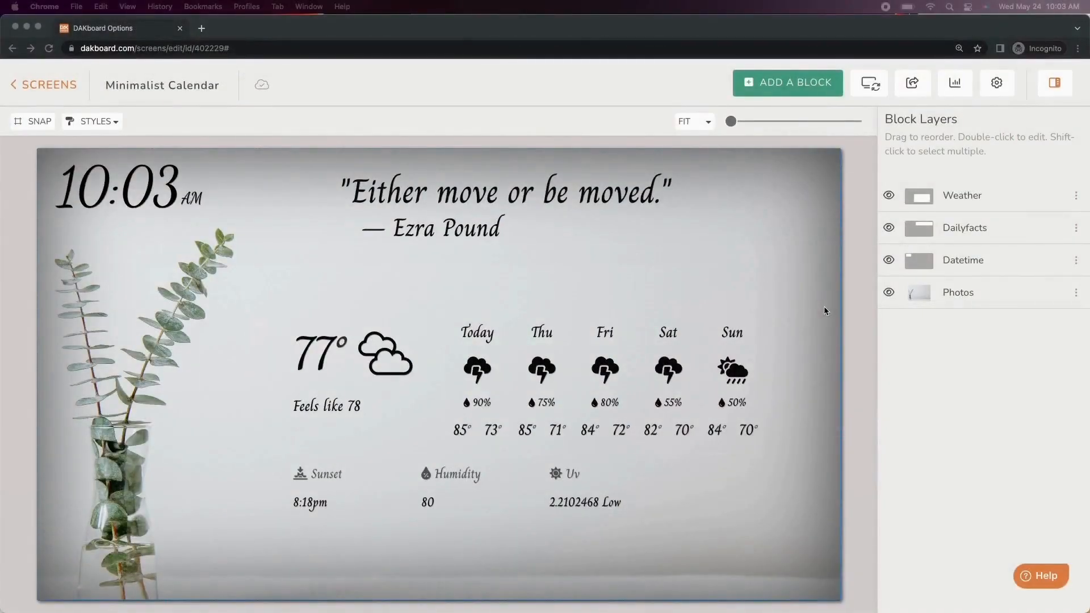
{"action": "mouse_move", "coordinate": [978, 236]}
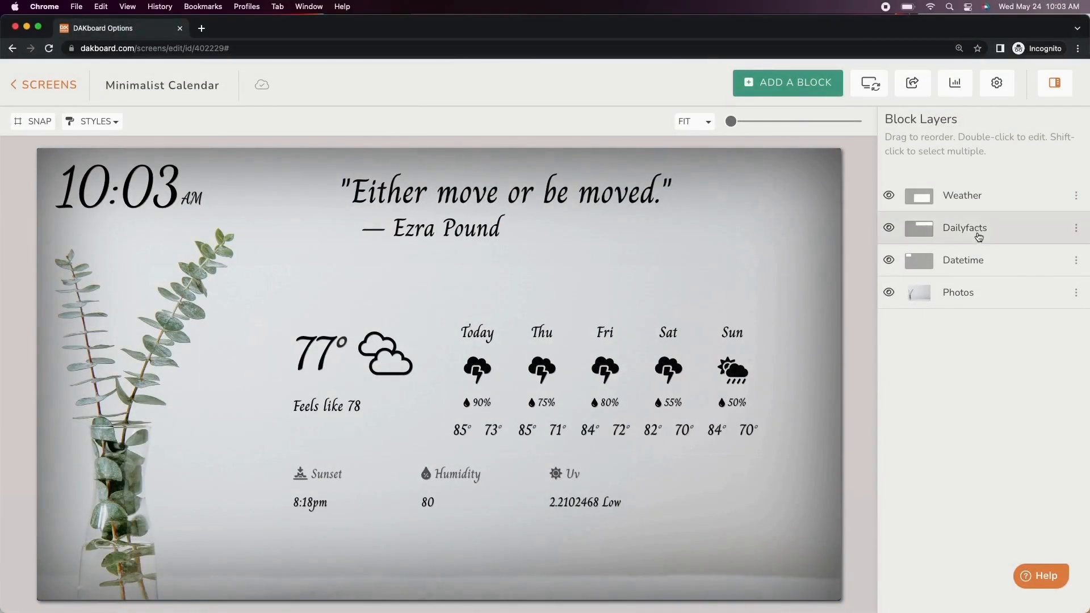
{"action": "double_click", "coordinate": [965, 227]}
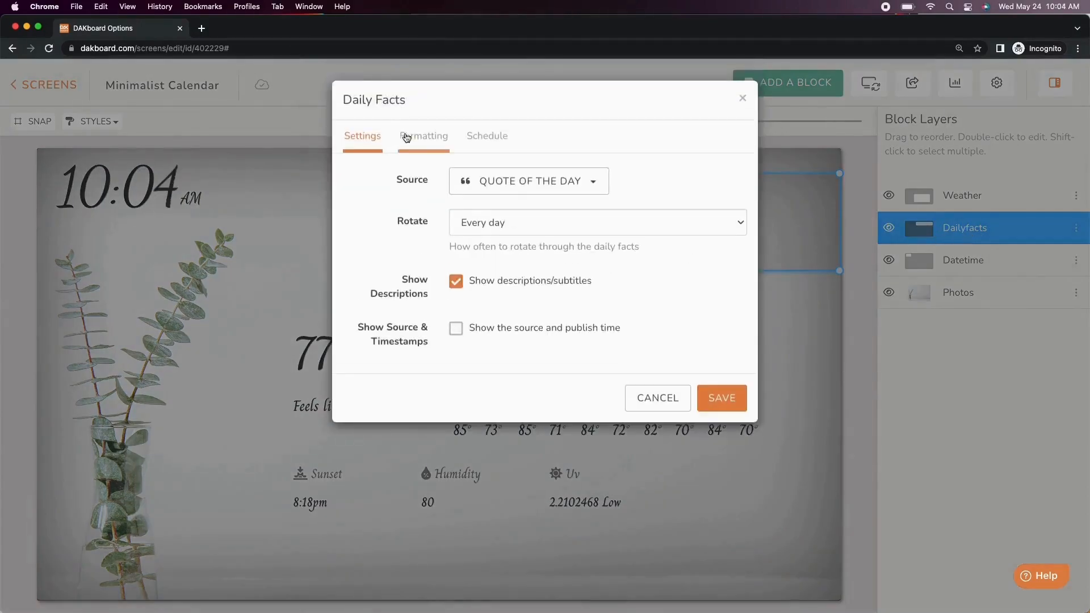
{"action": "left_click", "coordinate": [487, 136]}
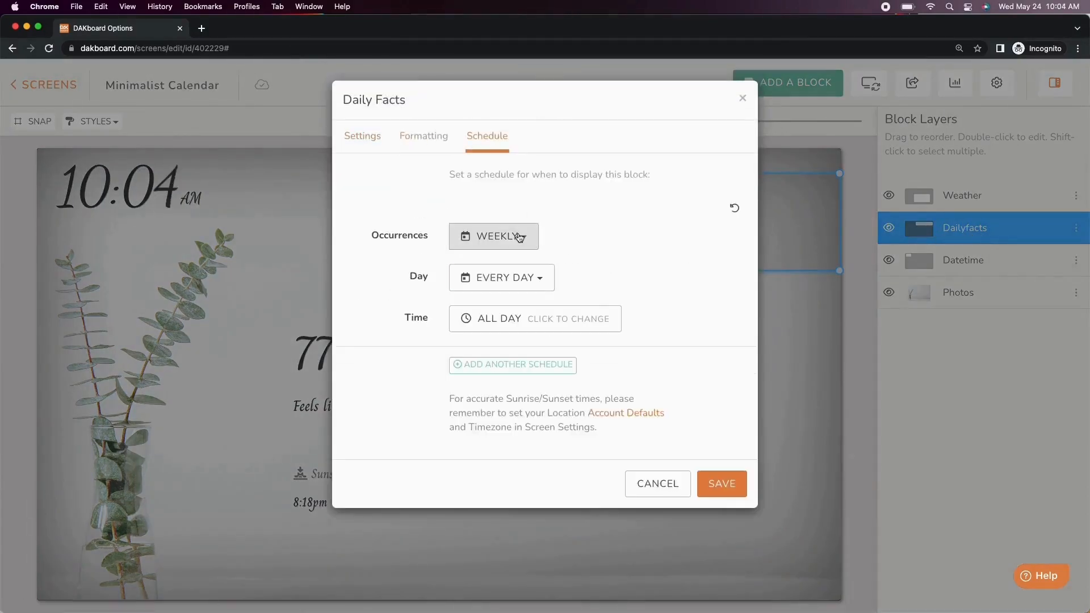
{"action": "left_click", "coordinate": [501, 277]}
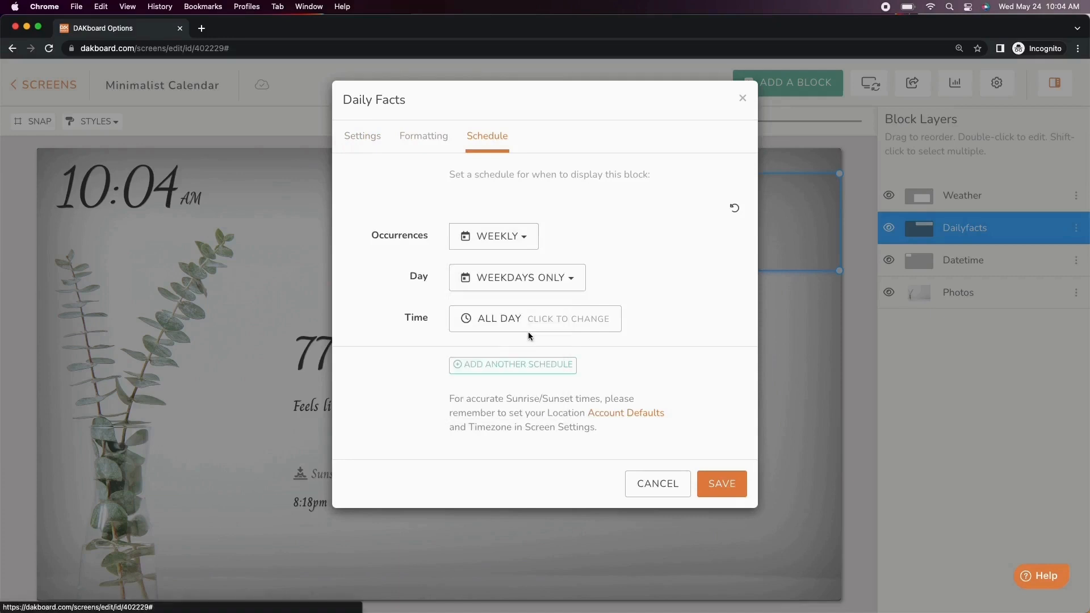
{"action": "left_click", "coordinate": [534, 319]}
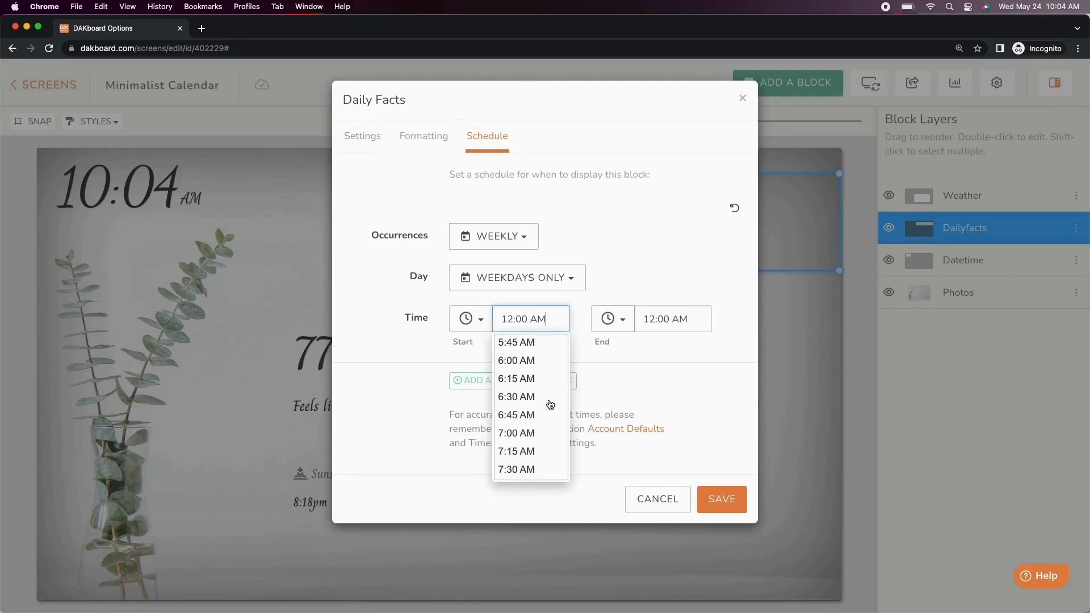
{"action": "left_click", "coordinate": [517, 397]}
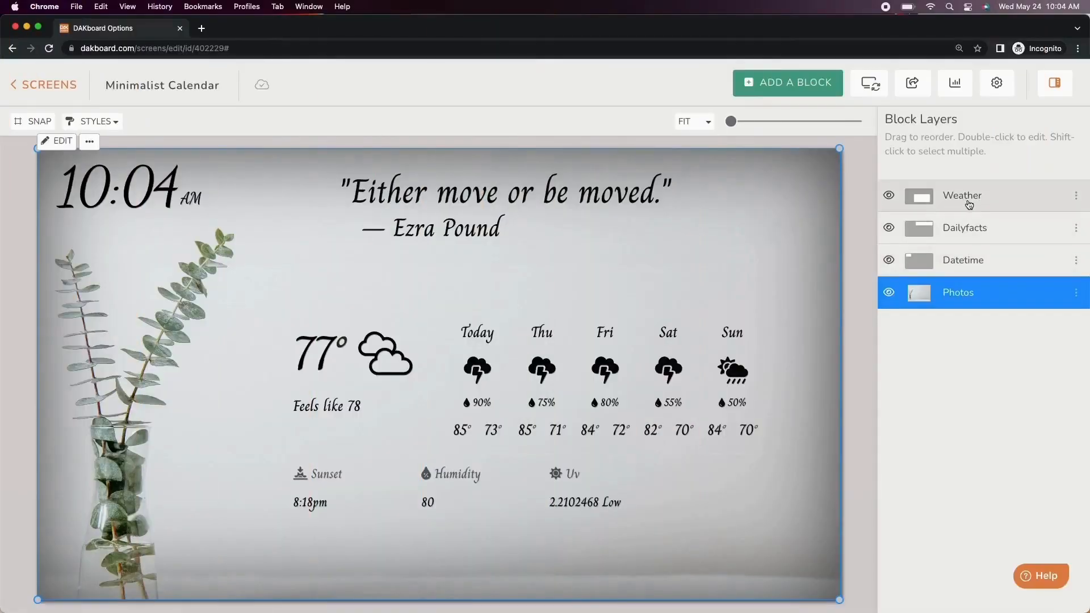
Schedule the Weather block for custom days Monday, Wednesday and Friday.
{"action": "double_click", "coordinate": [962, 196]}
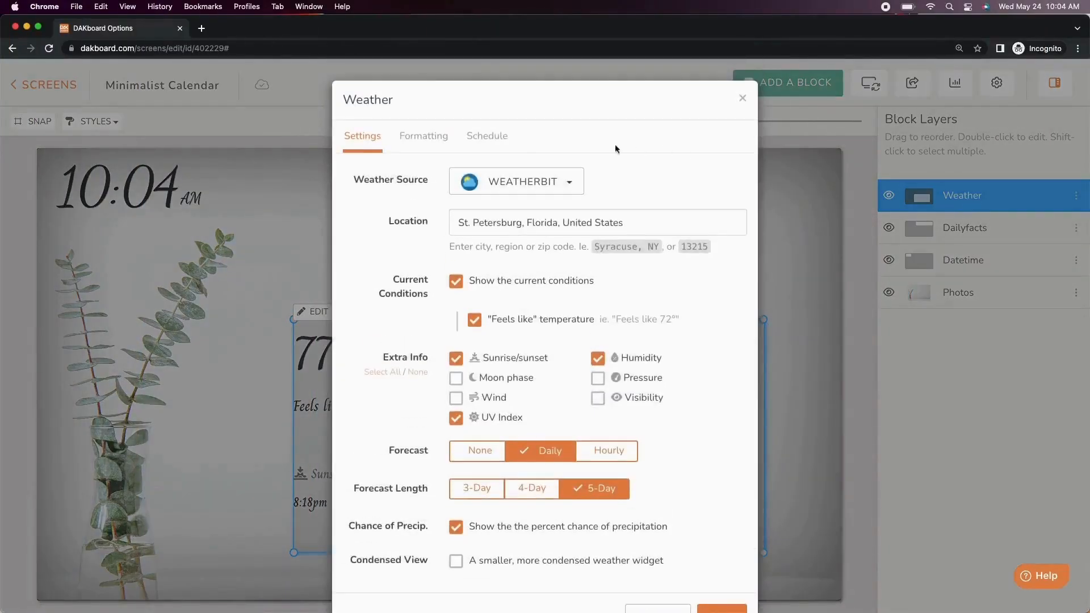
{"action": "left_click", "coordinate": [486, 136]}
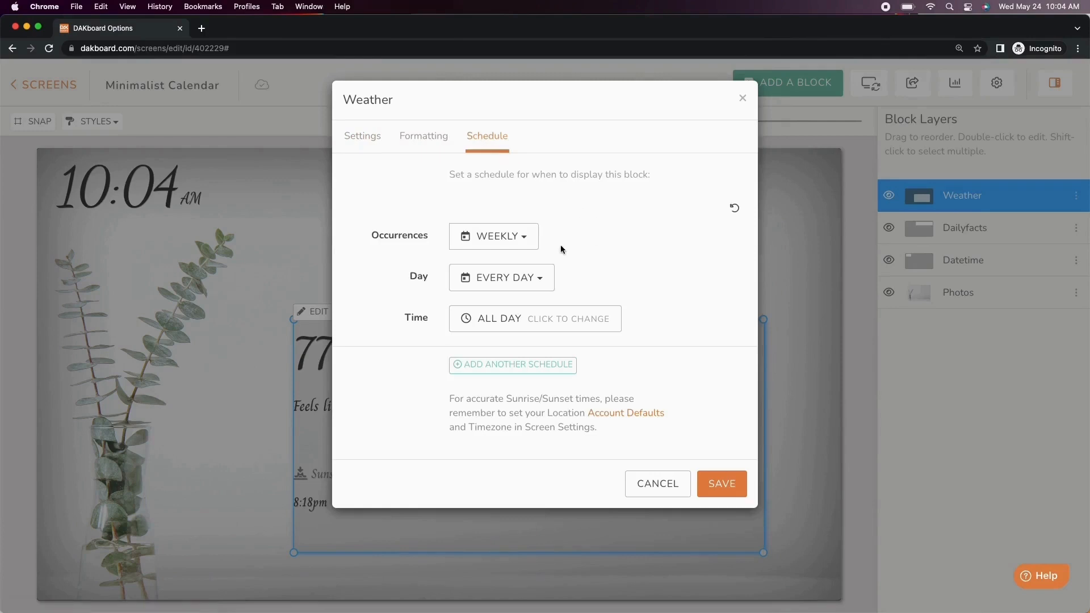
{"action": "left_click", "coordinate": [501, 276]}
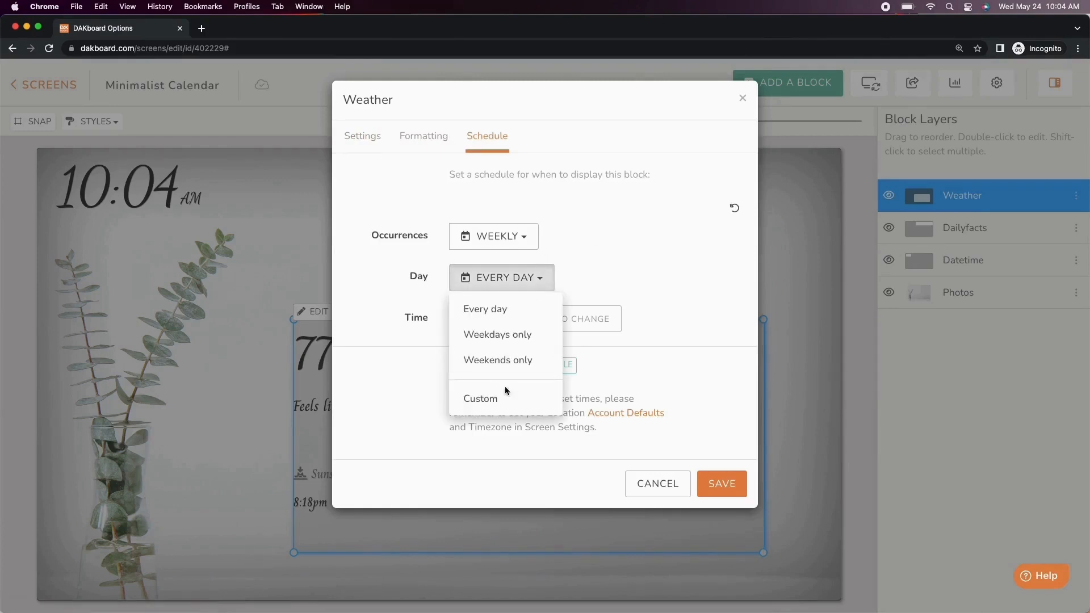
{"action": "left_click", "coordinate": [480, 399]}
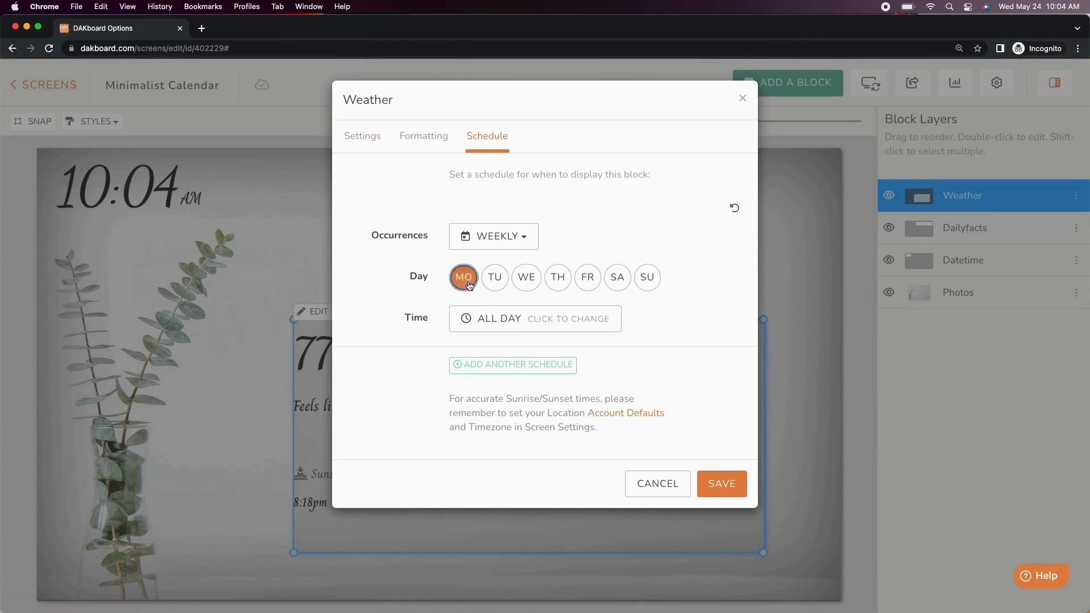
{"action": "left_click", "coordinate": [588, 278]}
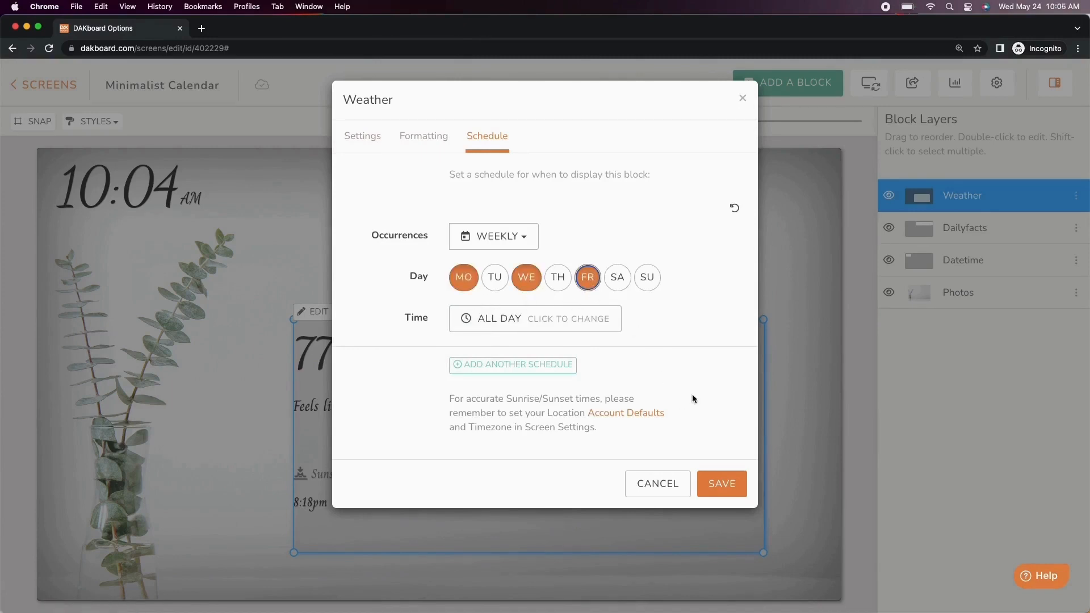
Add a second Weather schedule for weekends only from 8:00 AM to 10:00 AM.
{"action": "left_click", "coordinate": [513, 365]}
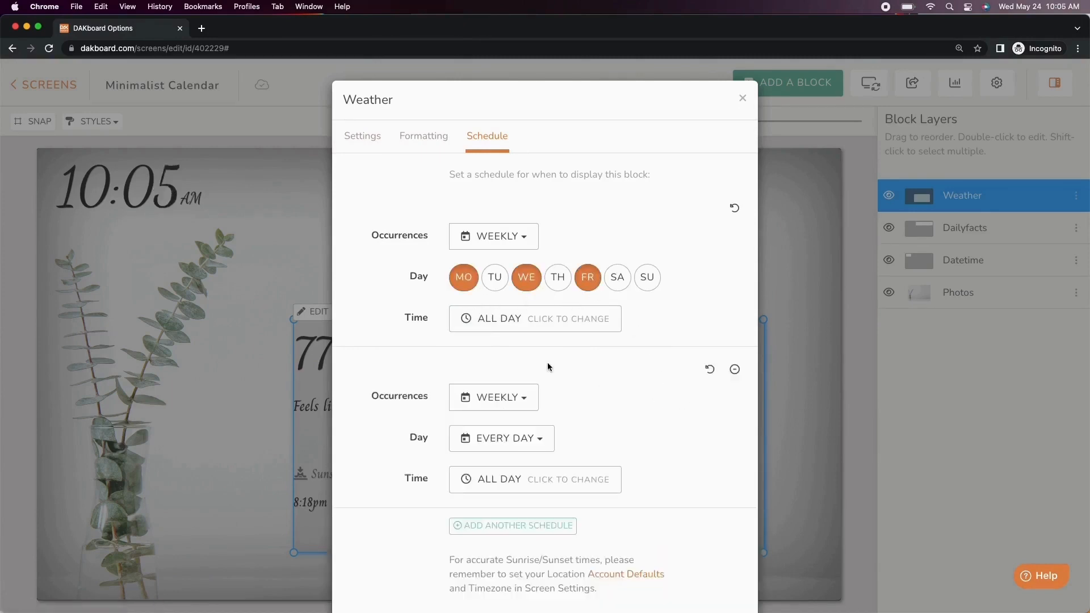
{"action": "left_click", "coordinate": [501, 437]}
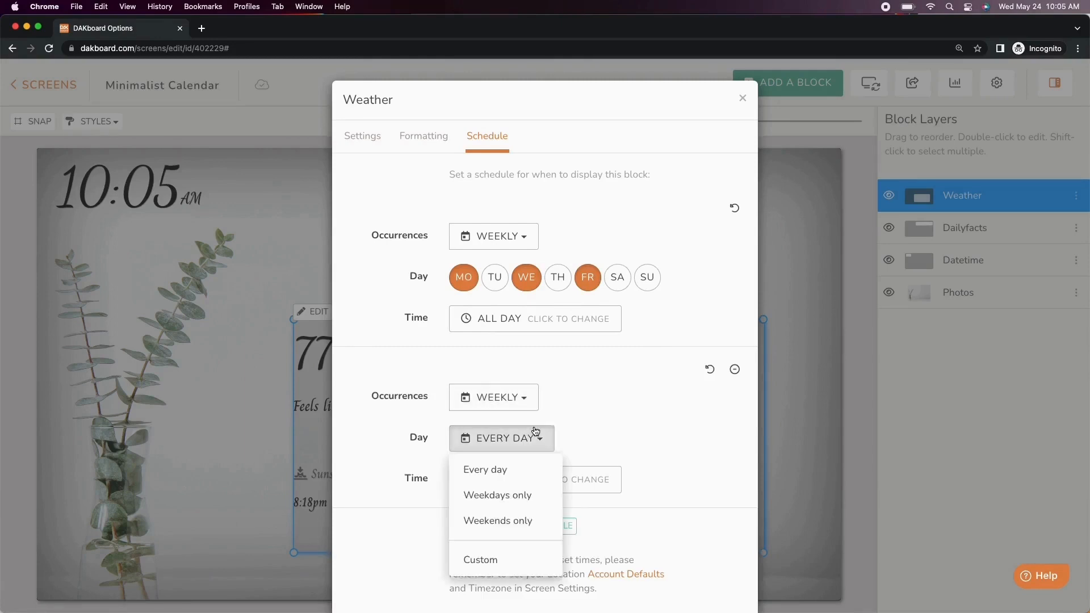
{"action": "left_click", "coordinate": [498, 520]}
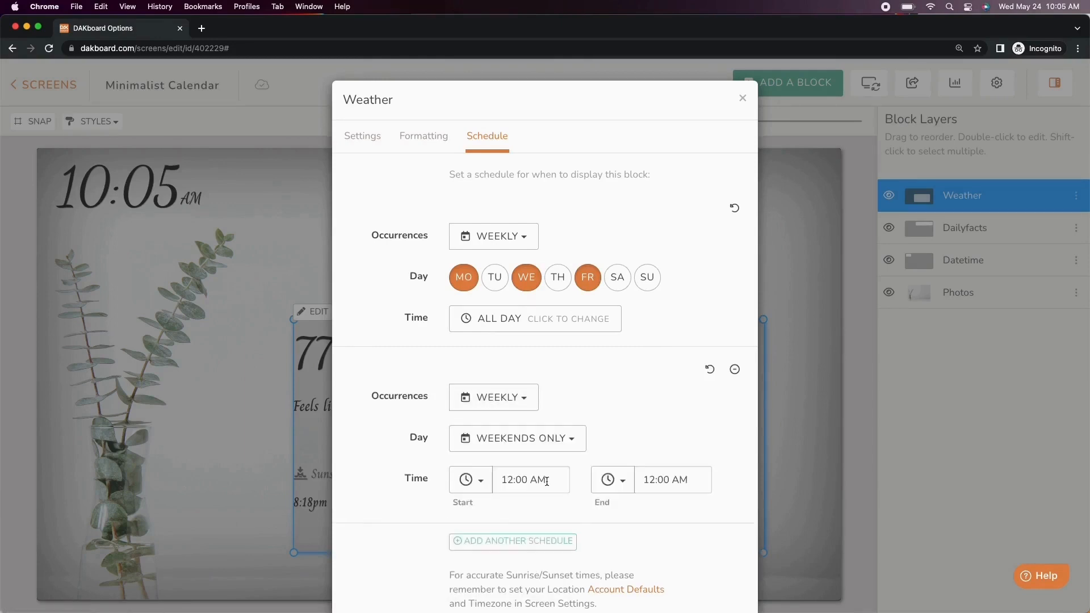
{"action": "left_click", "coordinate": [672, 455]}
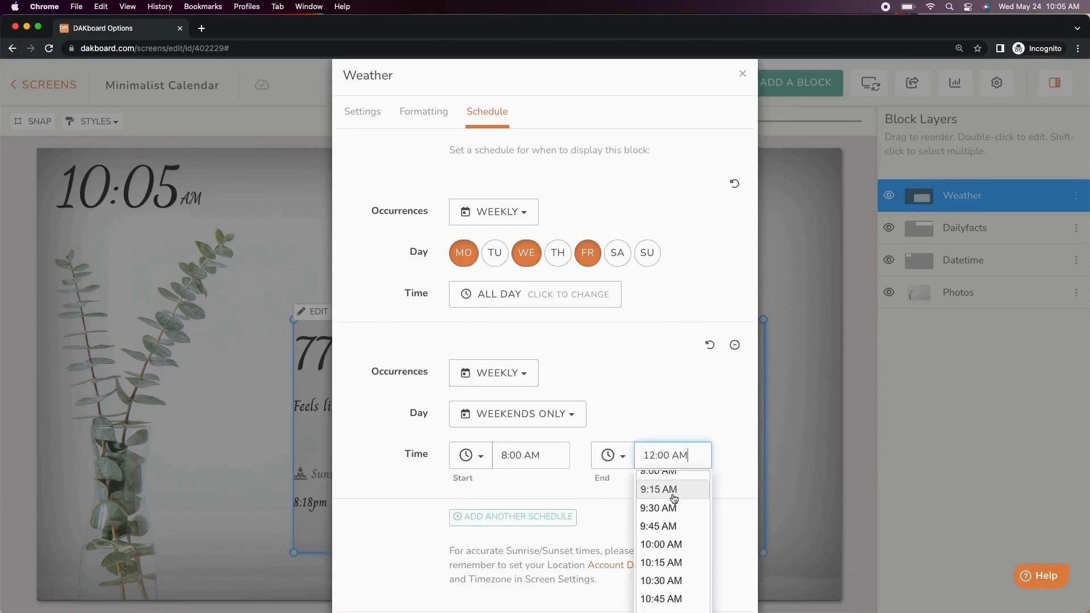
{"action": "left_click", "coordinate": [661, 544]}
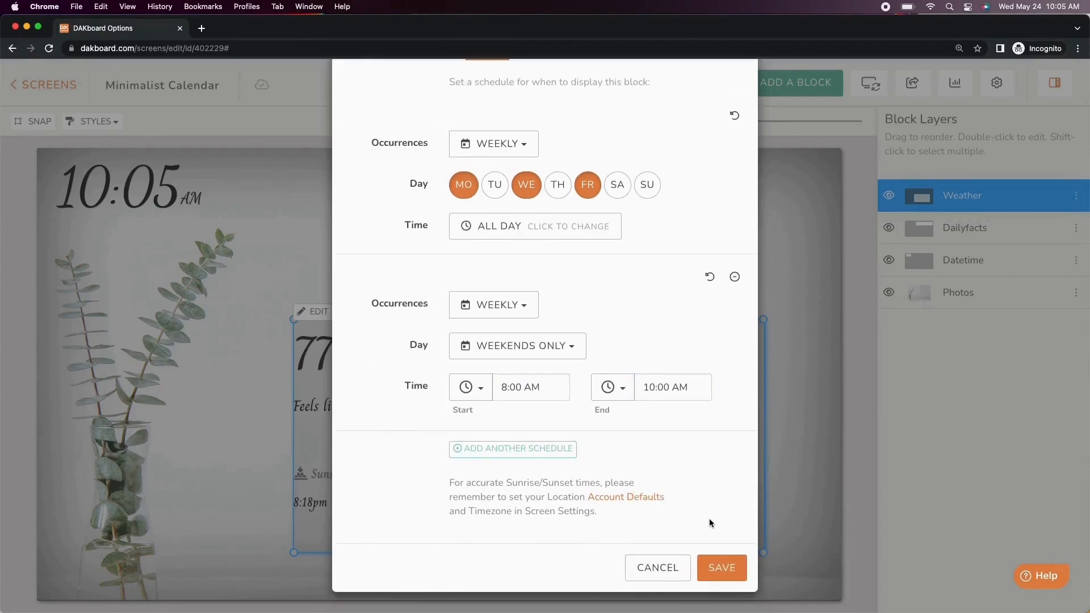
{"action": "left_click", "coordinate": [721, 567]}
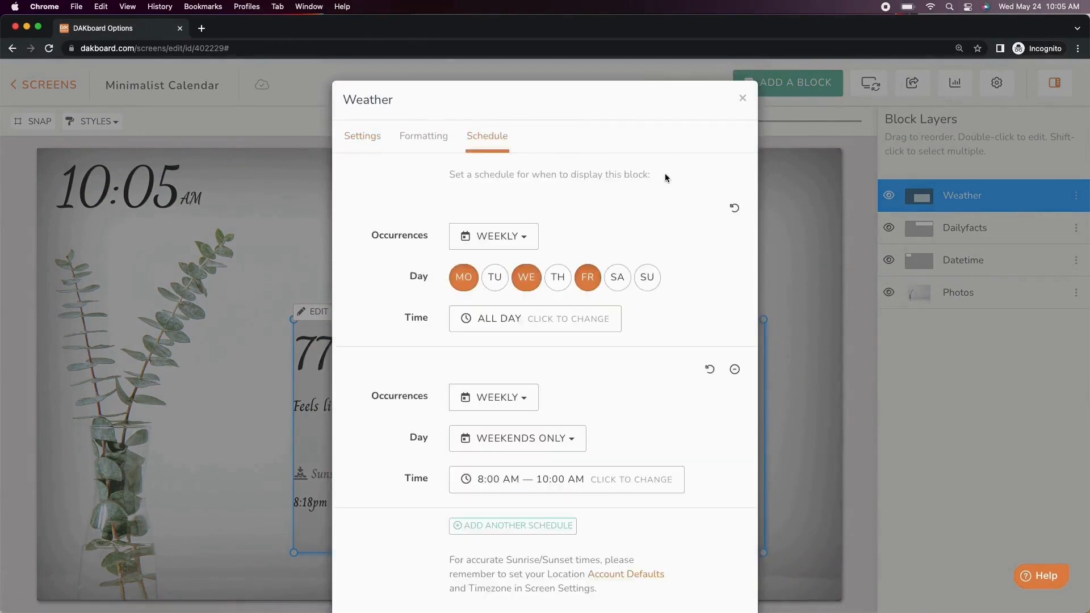
{"action": "mouse_move", "coordinate": [735, 369]}
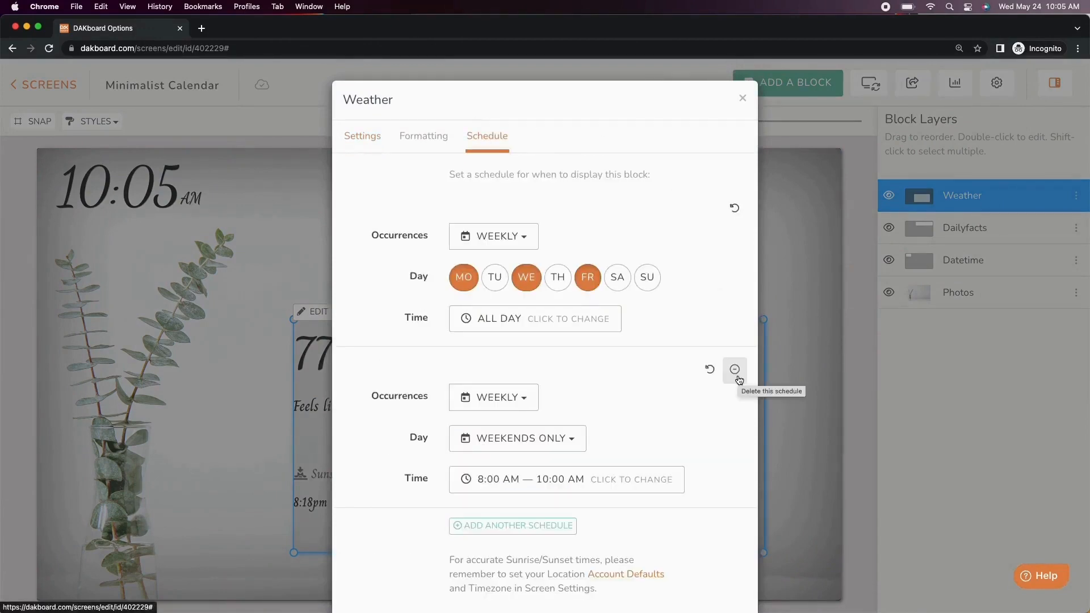
Delete the weekend schedule, reset Weather to every day all day, and save the block.
{"action": "left_click", "coordinate": [735, 369]}
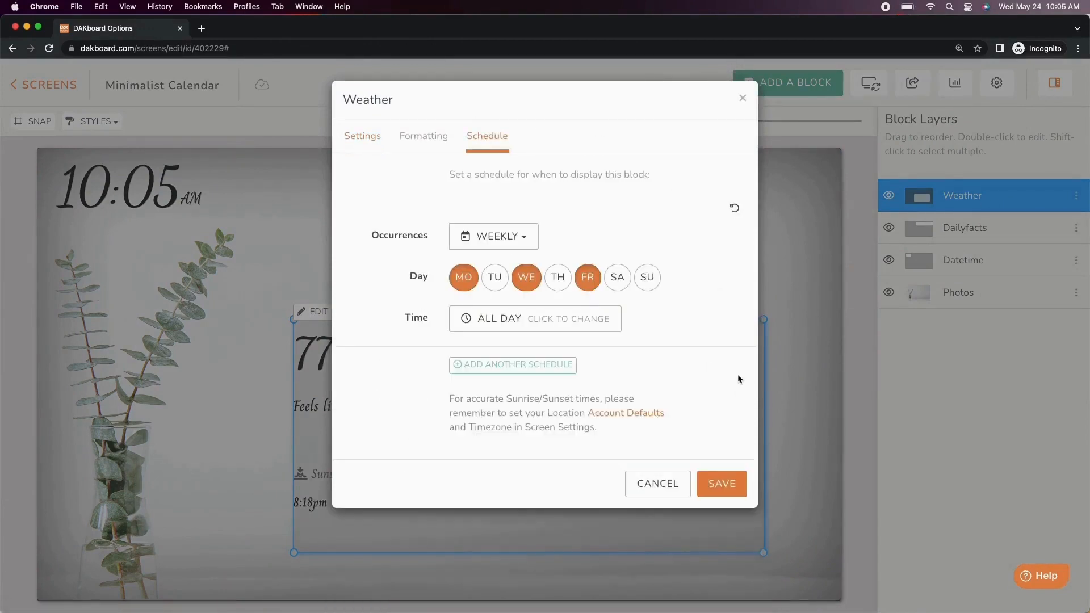
{"action": "left_click", "coordinate": [734, 207]}
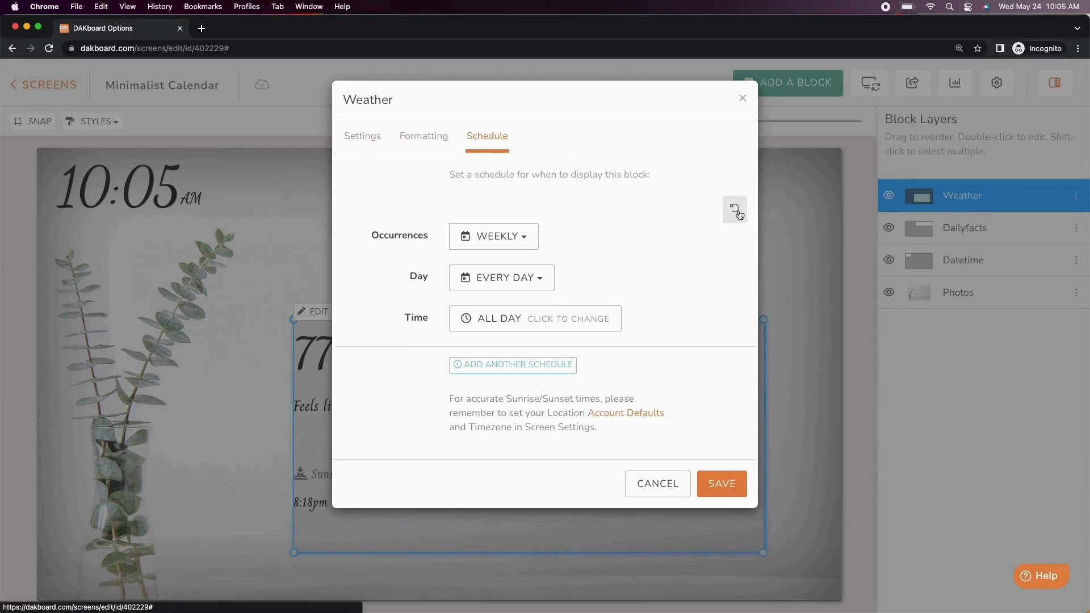
{"action": "left_click", "coordinate": [721, 483]}
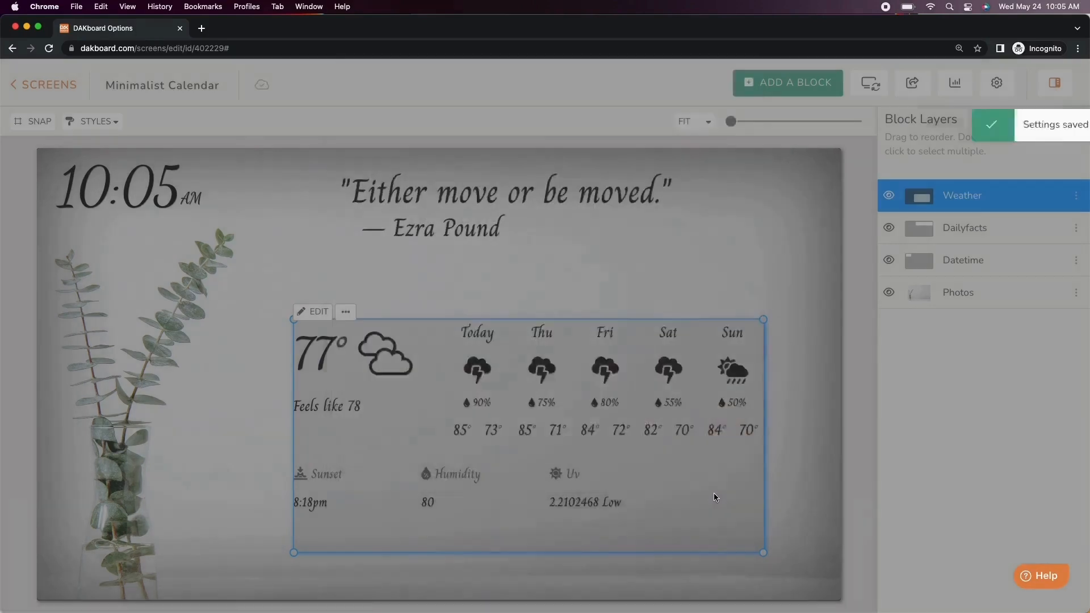